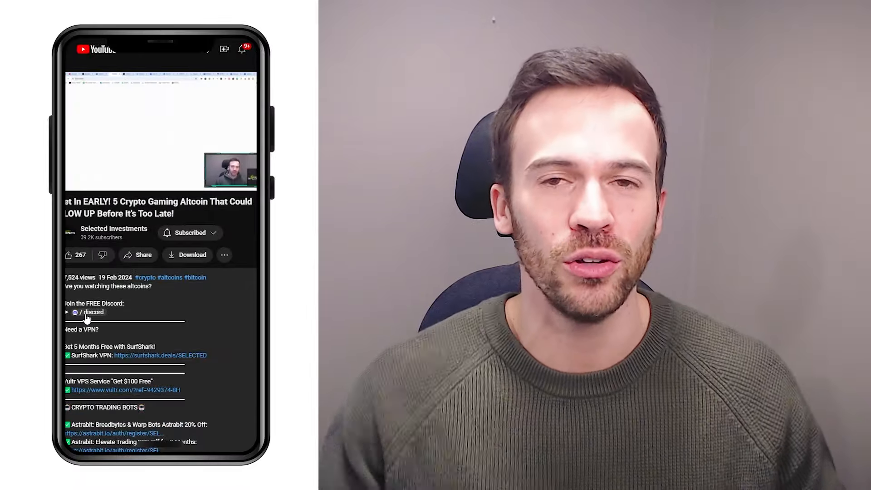
- Scroll the AI & Big Data token table past VAIOT, Sleepless AI and Theta Network
{"action": "left_click", "coordinate": [93, 311]}
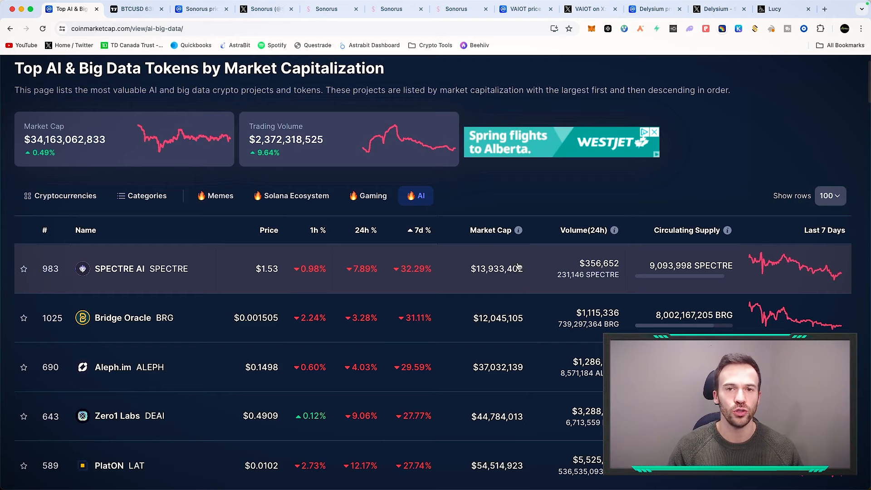
{"action": "scroll", "scroll_direction": "down", "scroll_amount": 3}
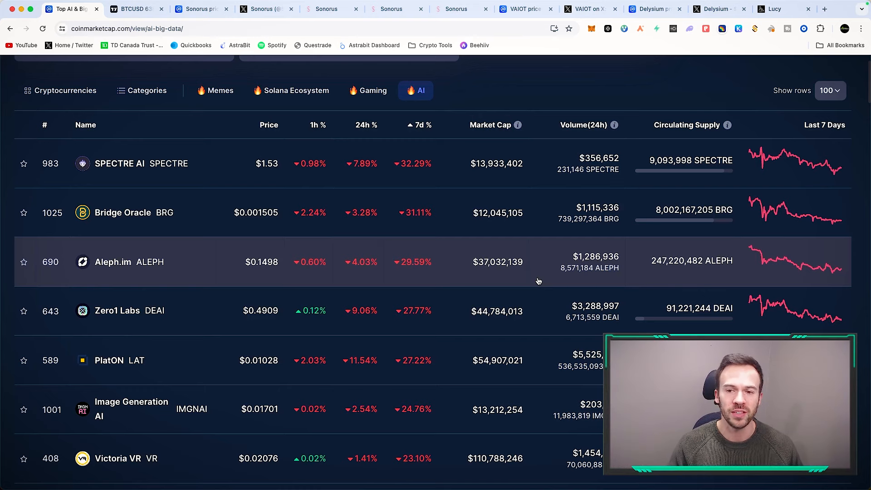
{"action": "scroll", "scroll_direction": "down", "scroll_amount": 3}
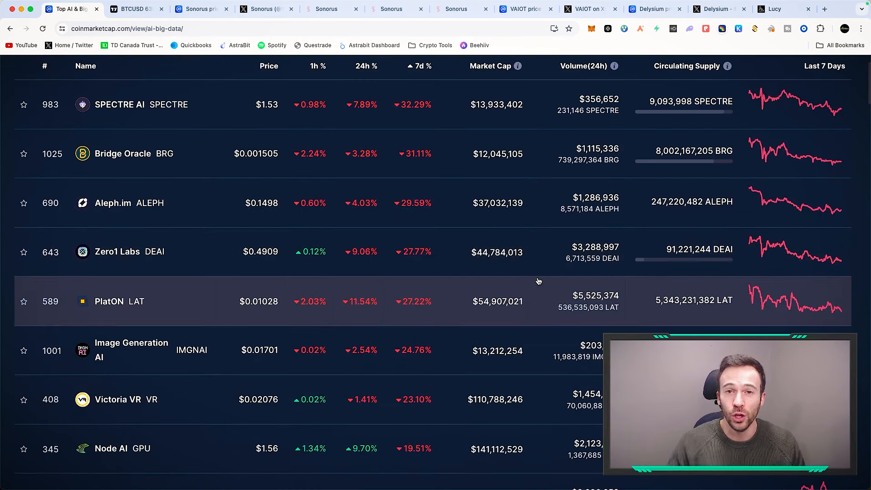
{"action": "scroll", "scroll_direction": "down", "scroll_amount": 3}
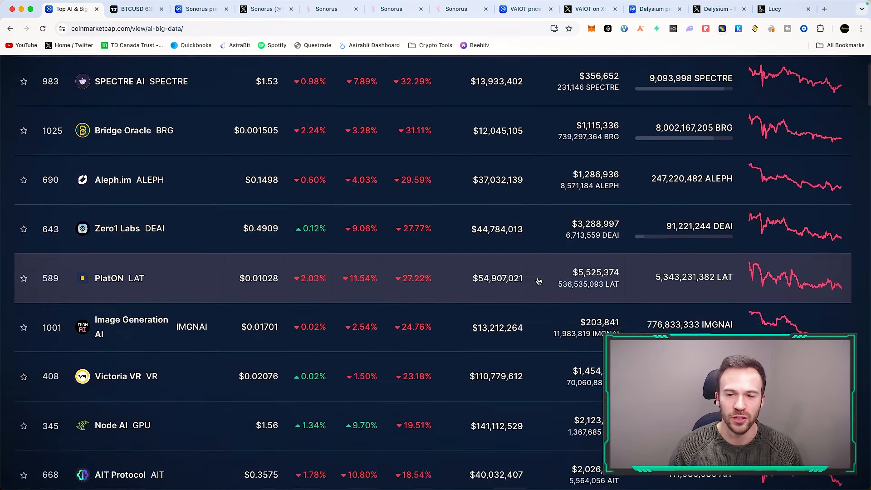
{"action": "scroll", "scroll_direction": "down", "scroll_amount": 3}
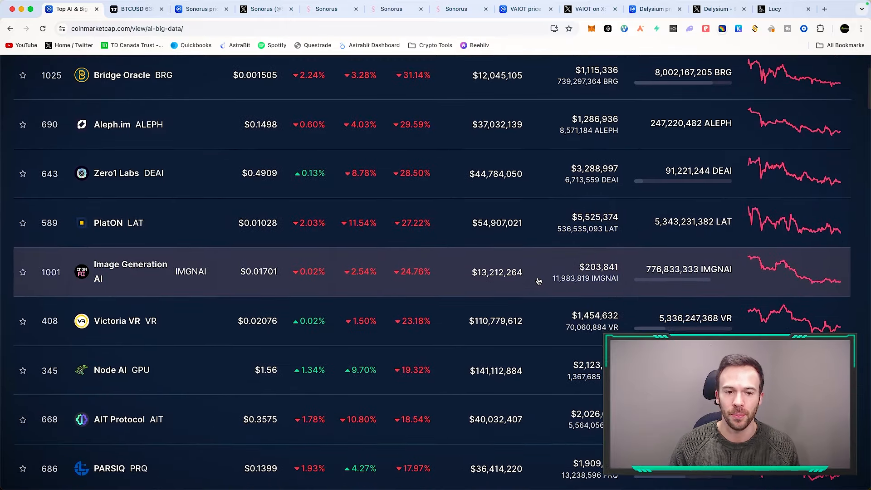
{"action": "scroll", "scroll_direction": "down", "scroll_amount": 3}
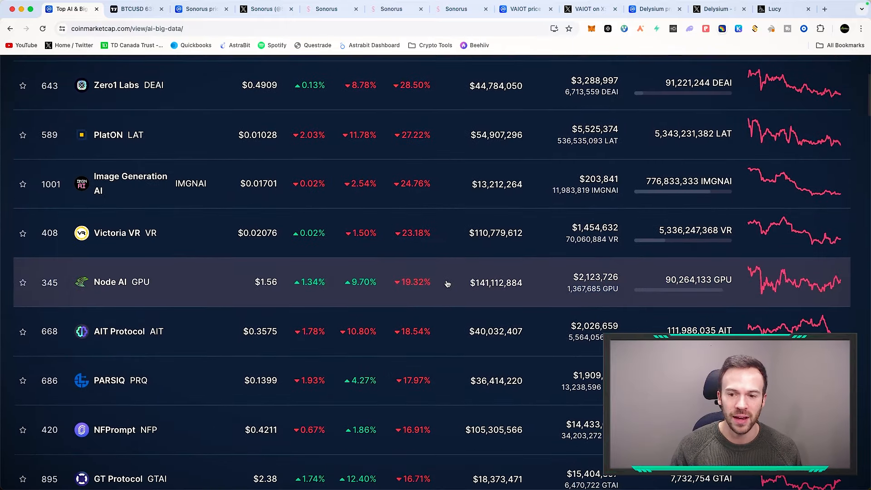
{"action": "scroll", "scroll_direction": "down", "scroll_amount": 3}
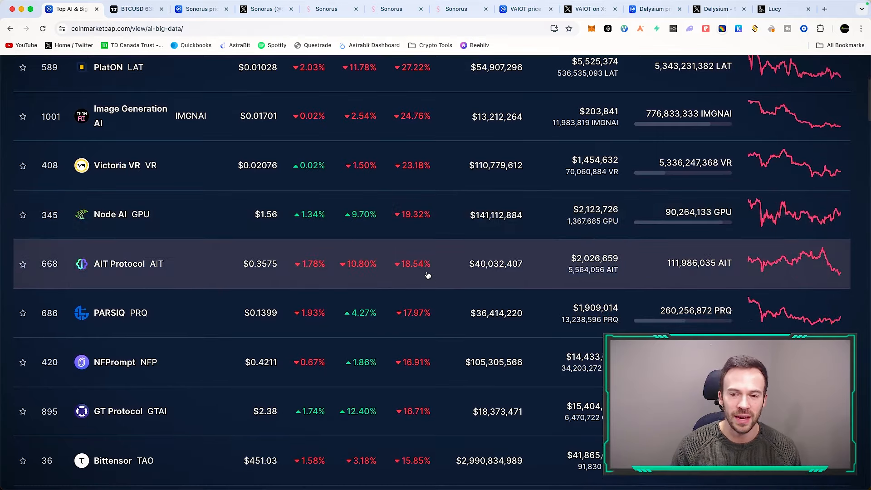
{"action": "scroll", "scroll_direction": "down", "scroll_amount": 3}
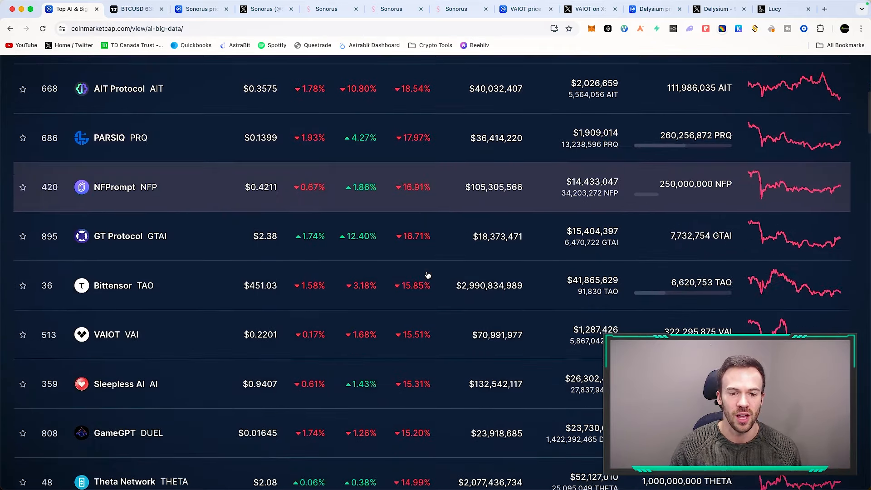
{"action": "scroll", "scroll_direction": "down", "scroll_amount": 3}
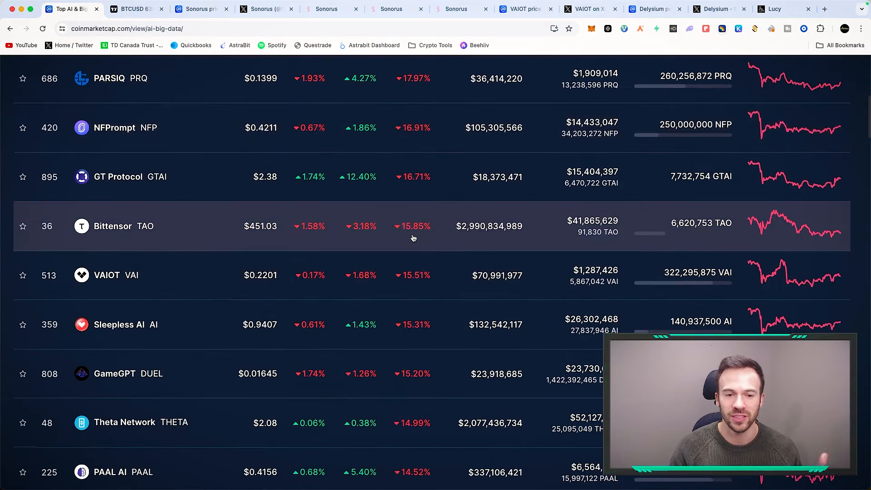
{"action": "mouse_move", "coordinate": [420, 295]}
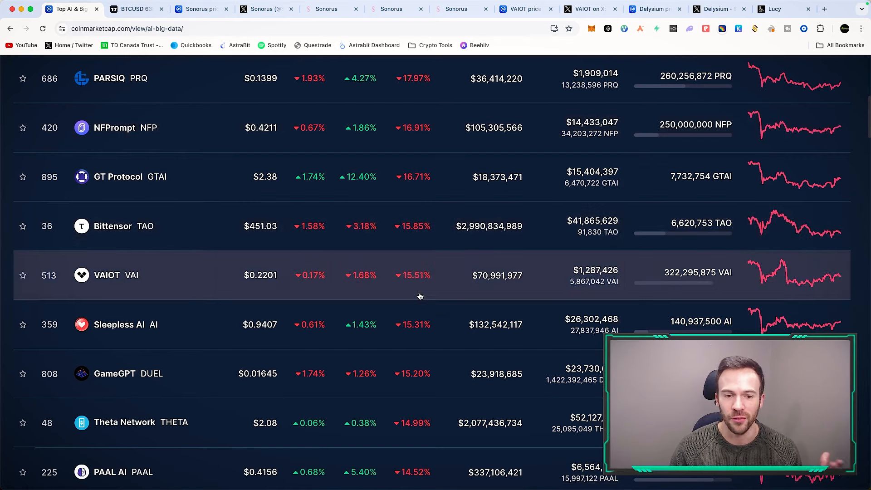
{"action": "scroll", "scroll_direction": "down", "scroll_amount": 3}
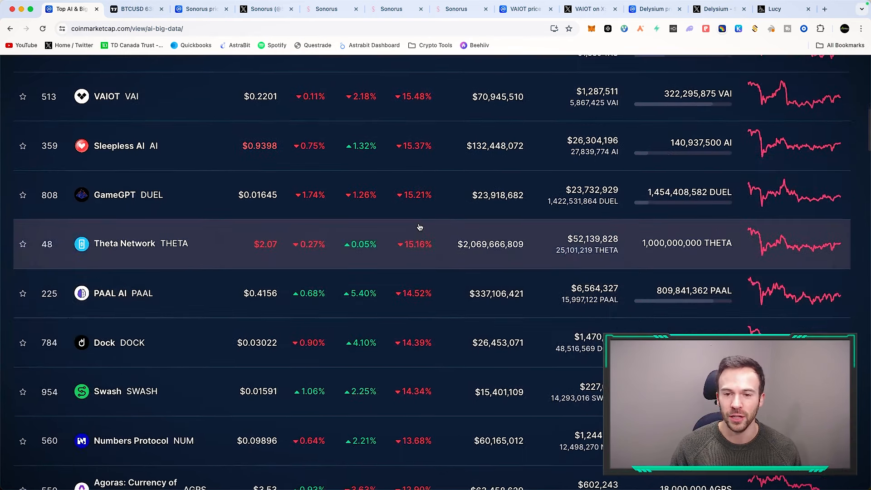
{"action": "mouse_move", "coordinate": [416, 213]}
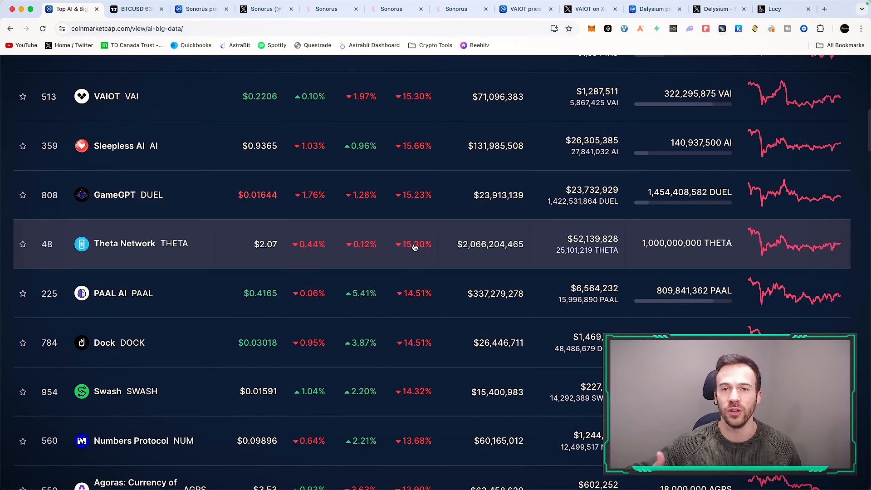
- Switch to the TradingView BTCUSD chart to search for the TOTAL3 crypto index
{"action": "left_click", "coordinate": [132, 9]}
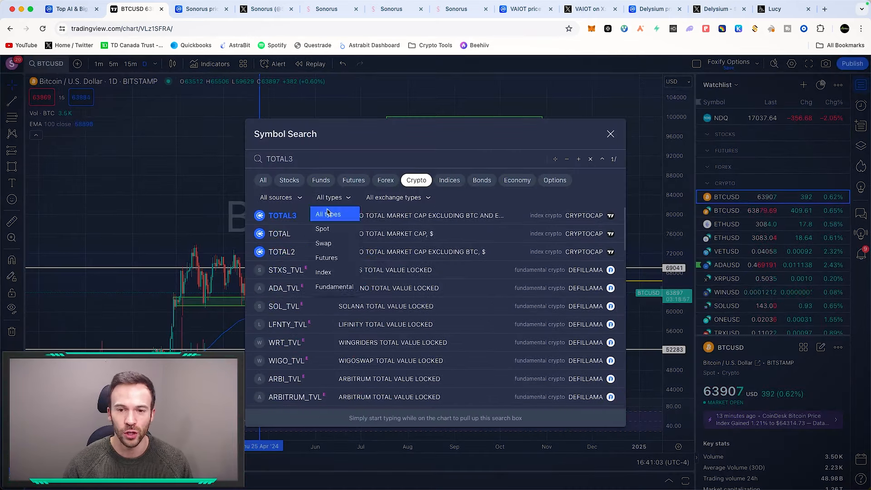
- Pick TOTAL3 (CRYPTOCAP) from the search results to load its daily chart
{"action": "left_click", "coordinate": [282, 216]}
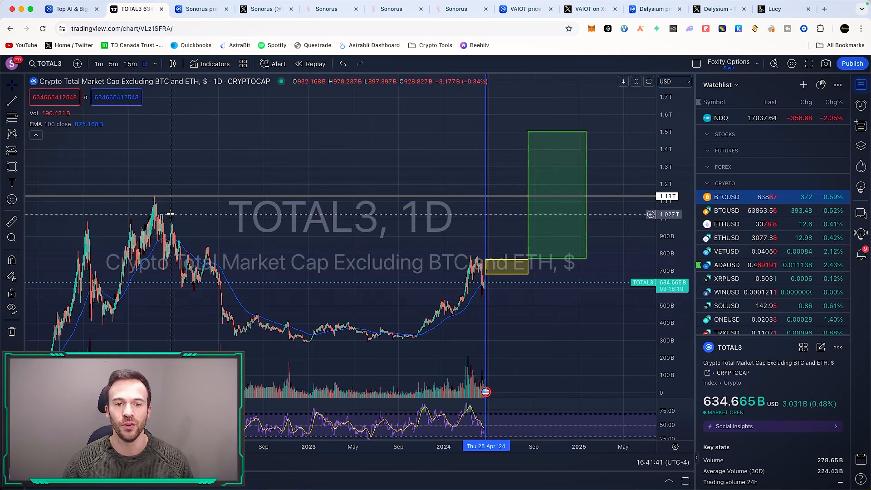
{"action": "mouse_move", "coordinate": [178, 223]}
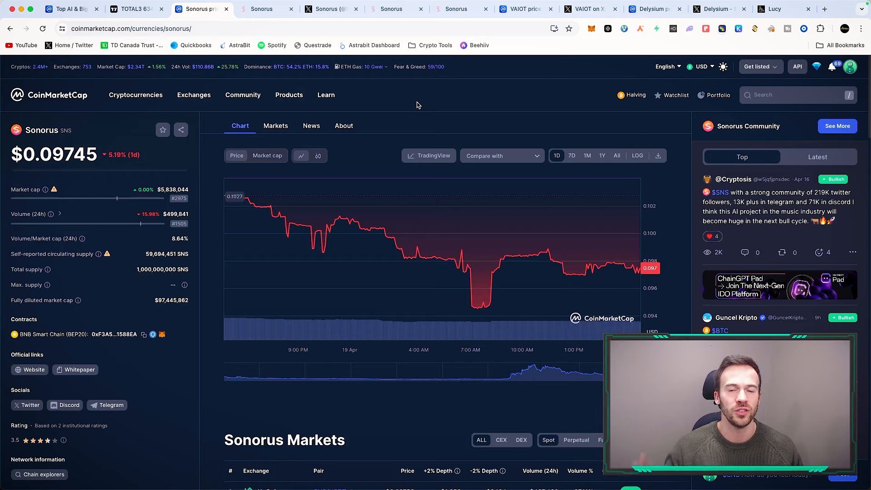
- Browse Sonorus's Beatmint AI page, then scroll to the homepage's Sonorus Token exchanges
{"action": "left_click", "coordinate": [262, 9]}
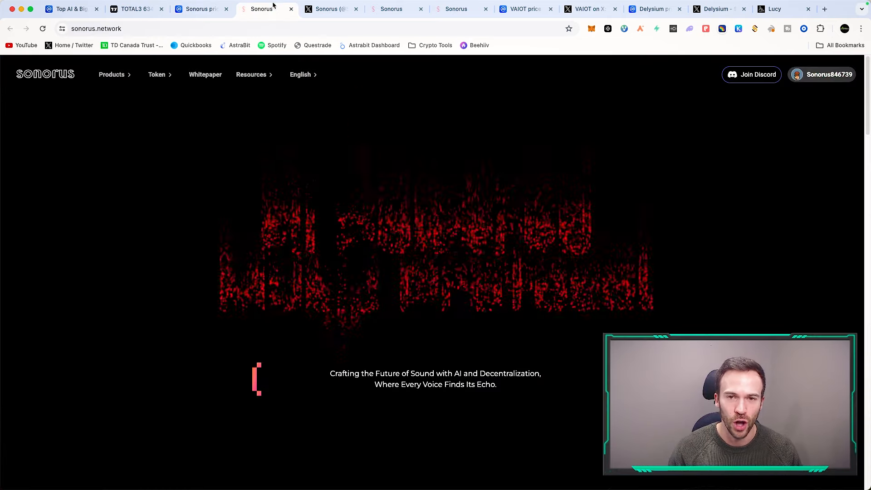
{"action": "mouse_move", "coordinate": [407, 158]}
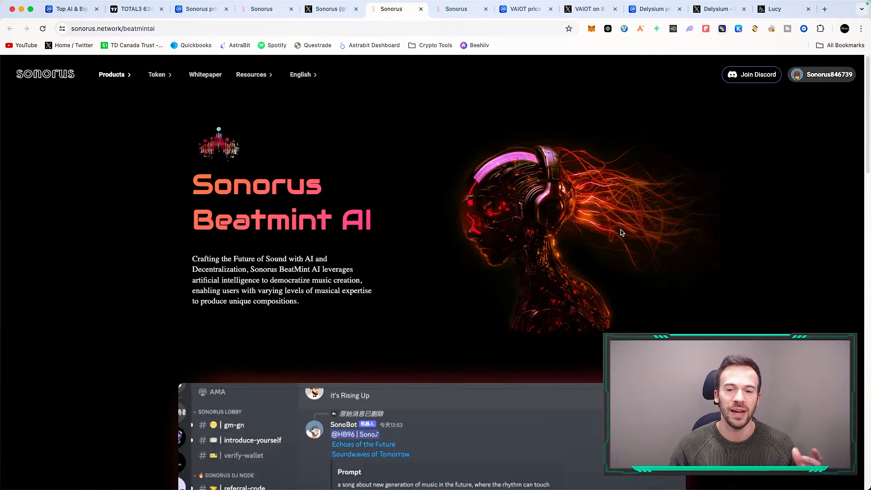
{"action": "mouse_move", "coordinate": [703, 292]}
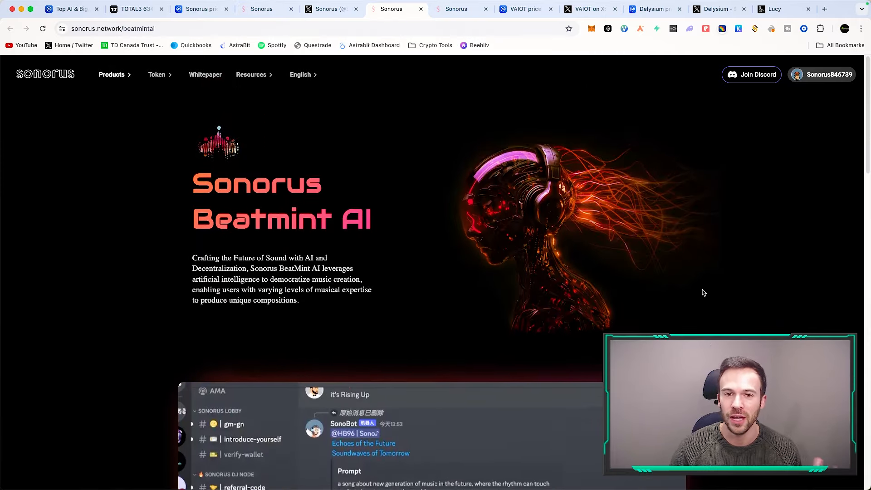
{"action": "scroll", "scroll_direction": "down", "scroll_amount": 3}
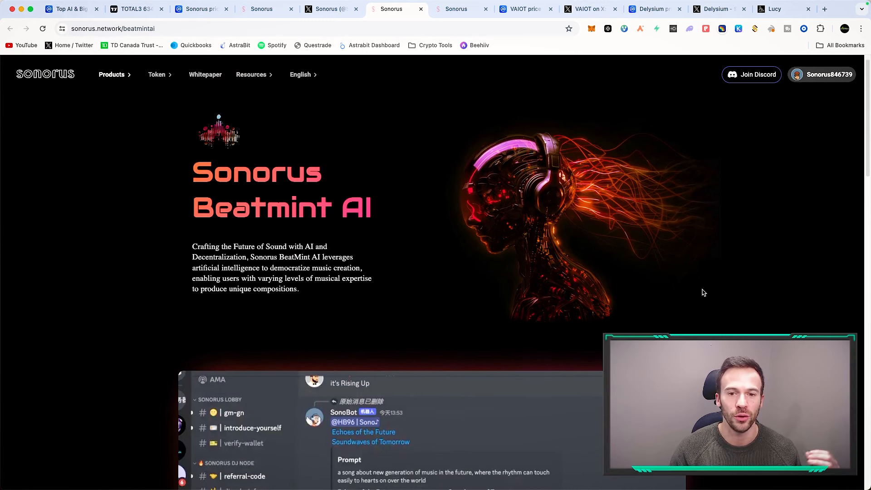
{"action": "scroll", "scroll_direction": "down", "scroll_amount": 3}
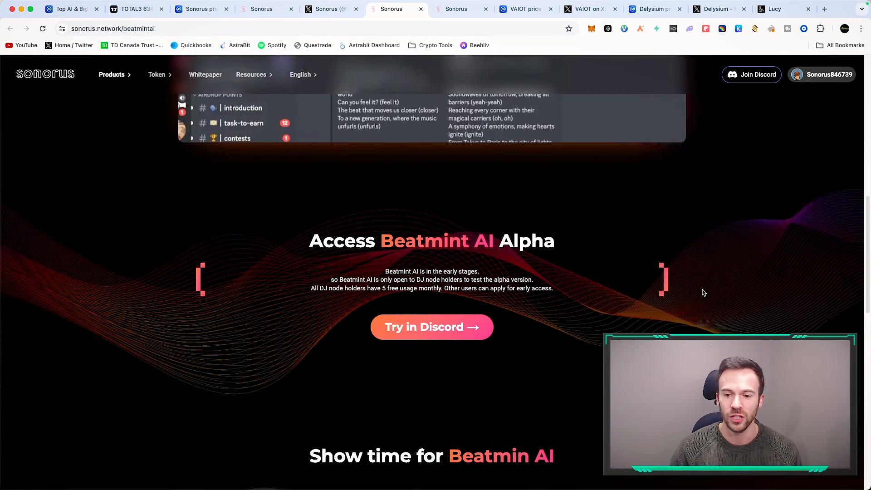
{"action": "scroll", "scroll_direction": "down", "scroll_amount": 3}
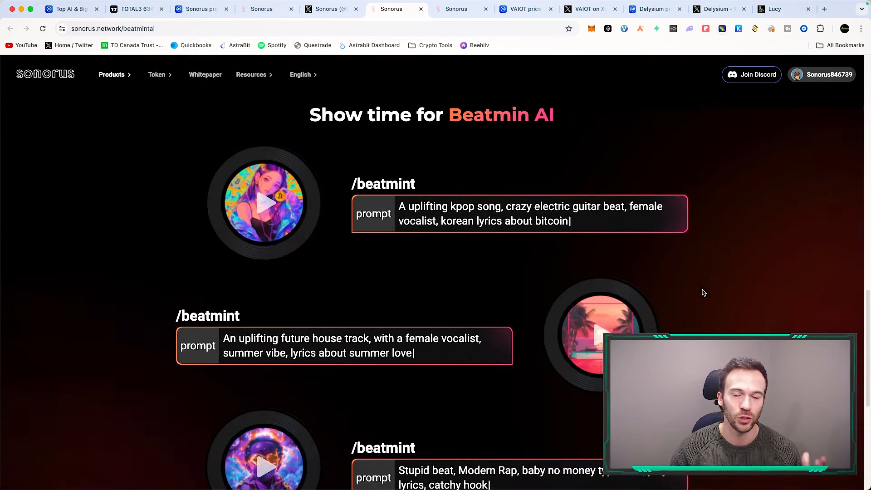
{"action": "scroll", "scroll_direction": "down", "scroll_amount": 3}
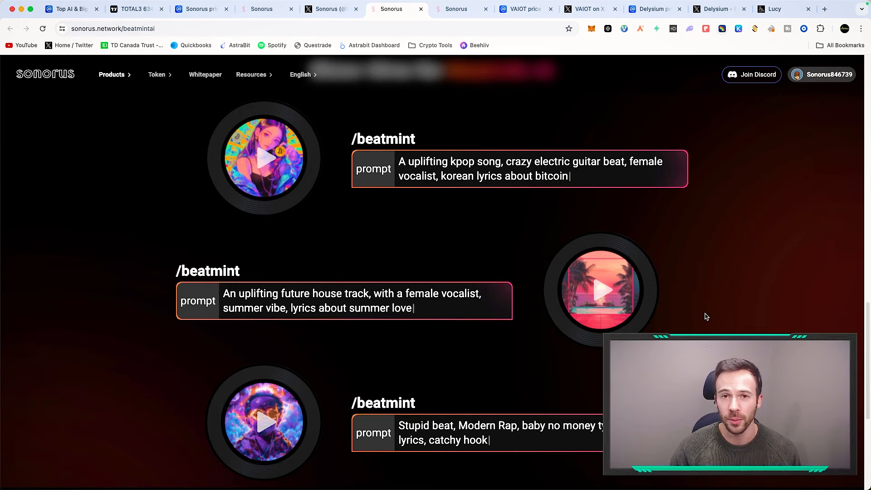
{"action": "scroll", "scroll_direction": "down", "scroll_amount": 3}
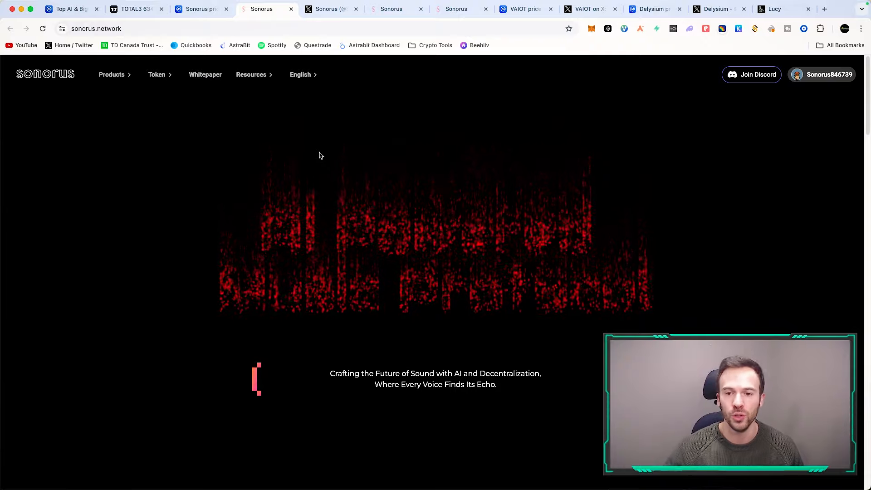
{"action": "scroll", "scroll_direction": "down", "scroll_amount": 3}
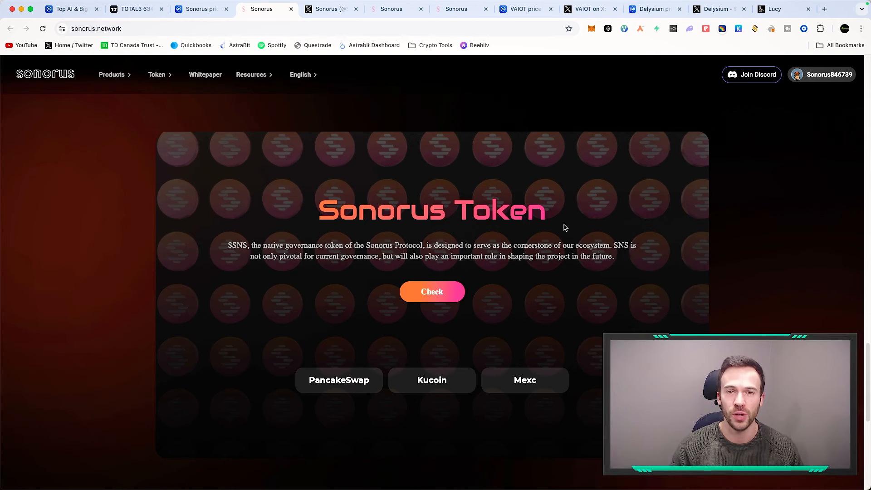
- View the Sonorus price chart at 1M and 1Y, then the All range
{"action": "left_click", "coordinate": [200, 9]}
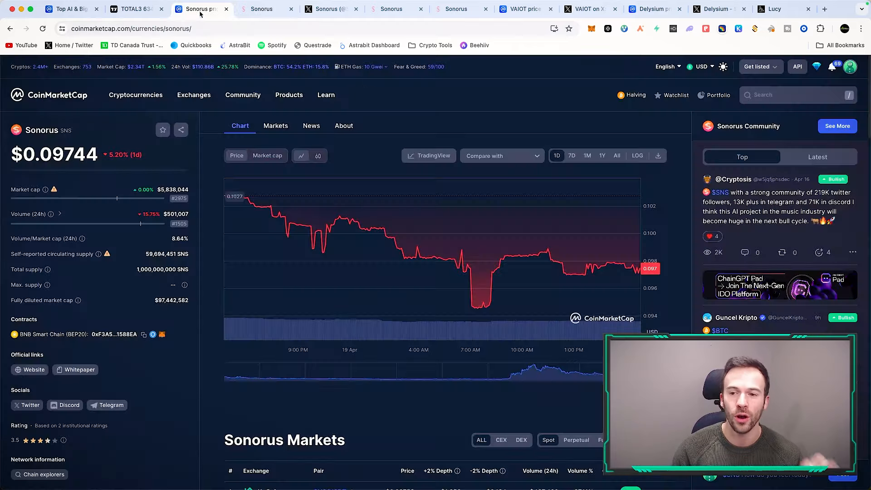
{"action": "left_click", "coordinate": [587, 156]}
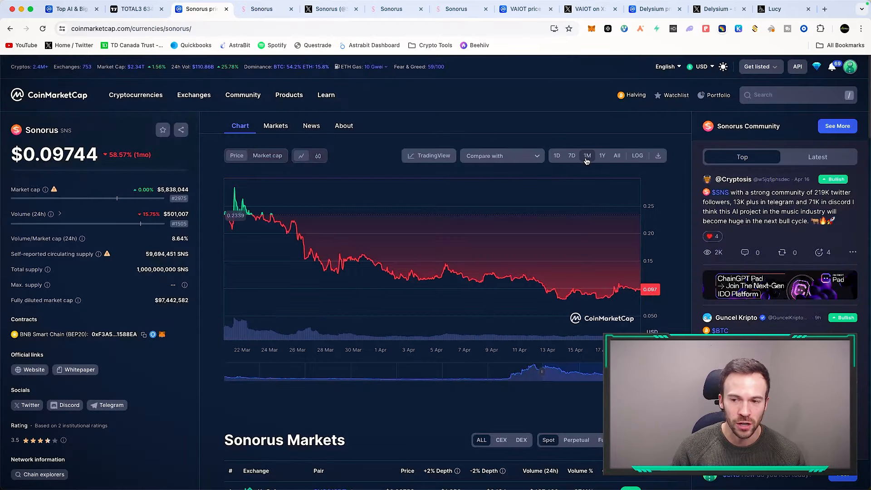
{"action": "left_click", "coordinate": [602, 156]}
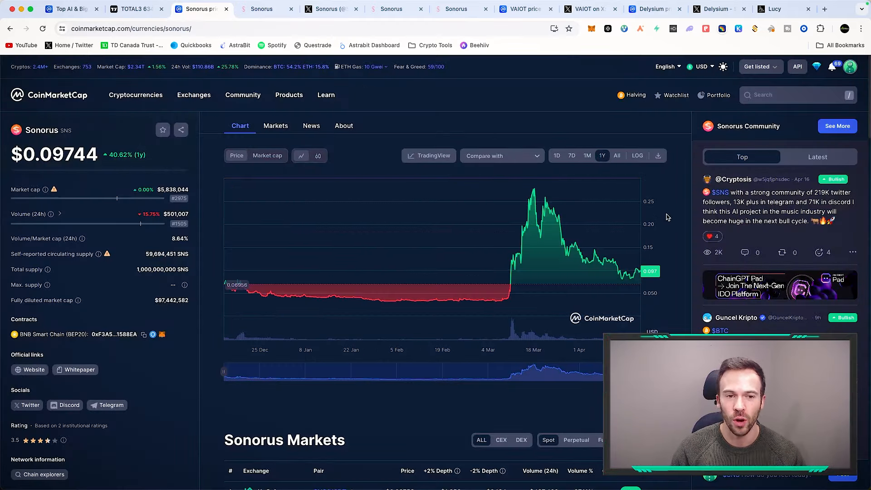
{"action": "scroll", "scroll_direction": "down", "scroll_amount": 3}
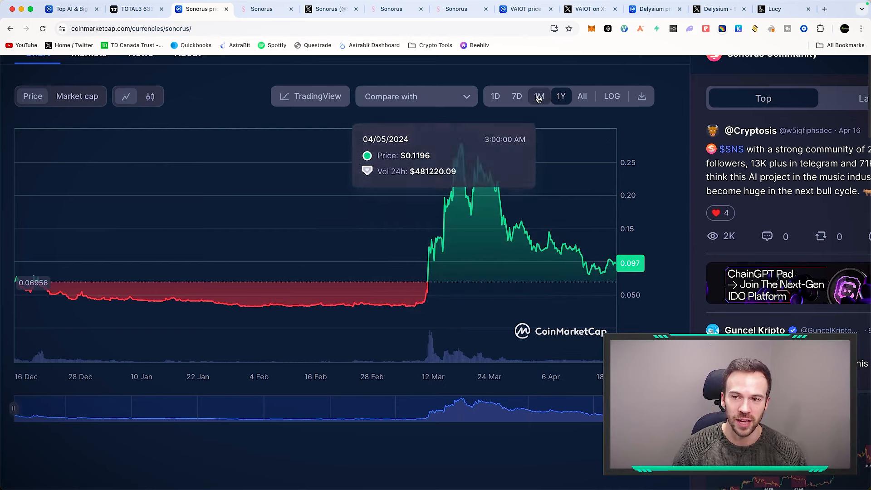
{"action": "left_click", "coordinate": [538, 96]}
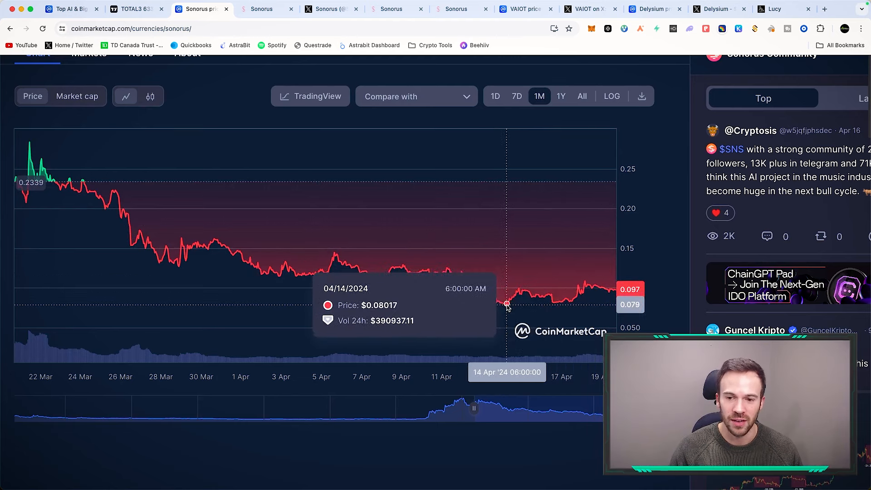
{"action": "mouse_move", "coordinate": [540, 297]}
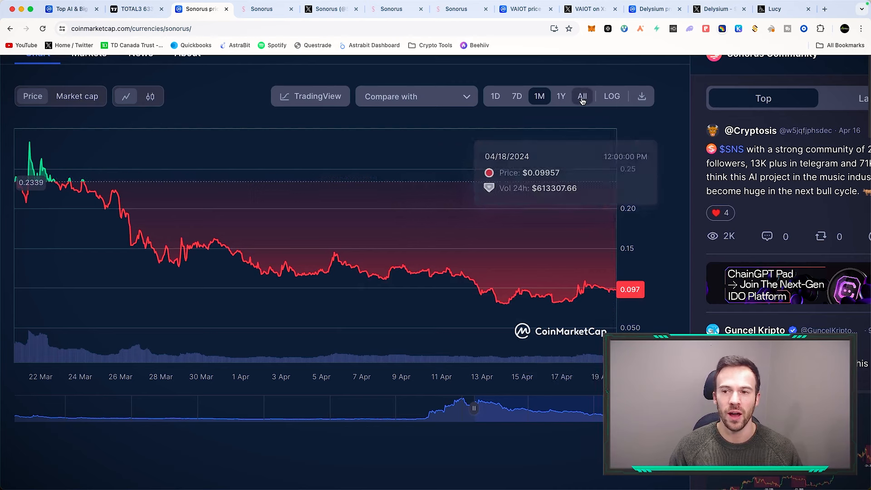
{"action": "left_click", "coordinate": [581, 96]}
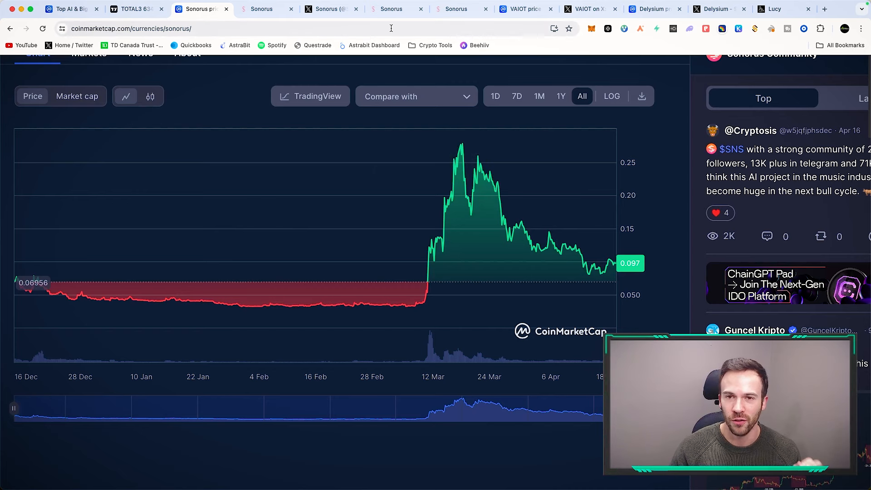
{"action": "left_click", "coordinate": [455, 9]}
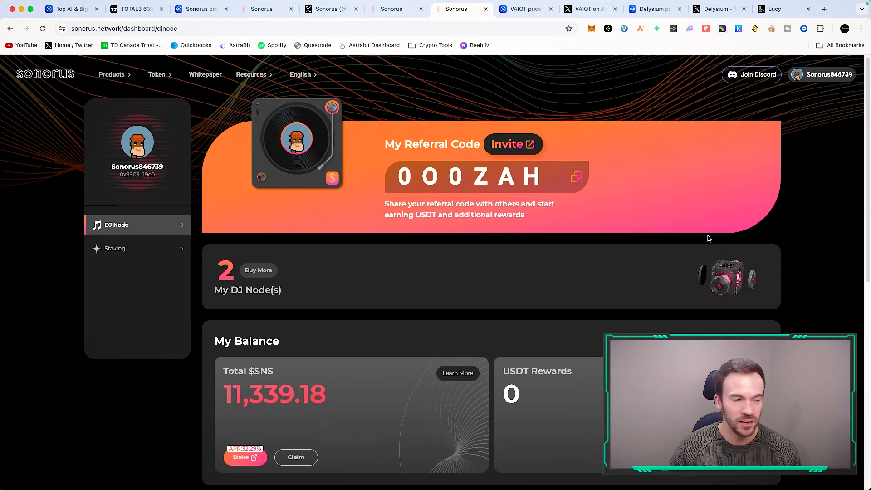
{"action": "scroll", "scroll_direction": "down", "scroll_amount": 3}
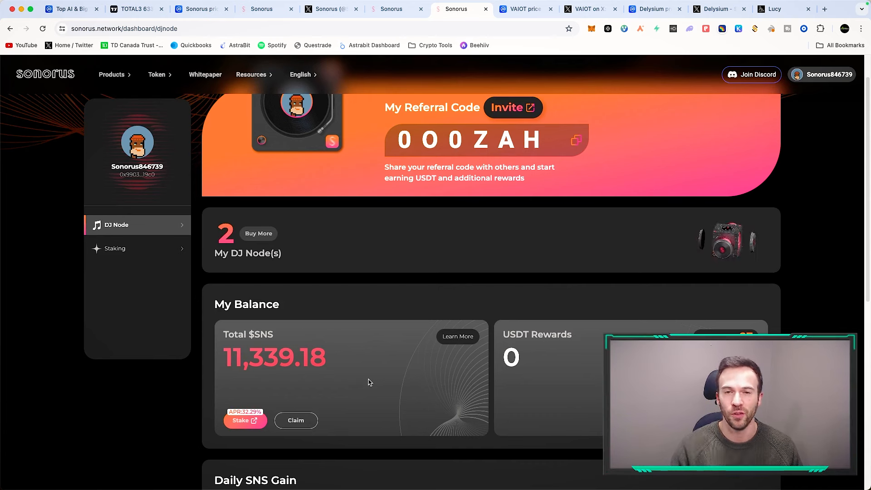
{"action": "left_click", "coordinate": [202, 9]}
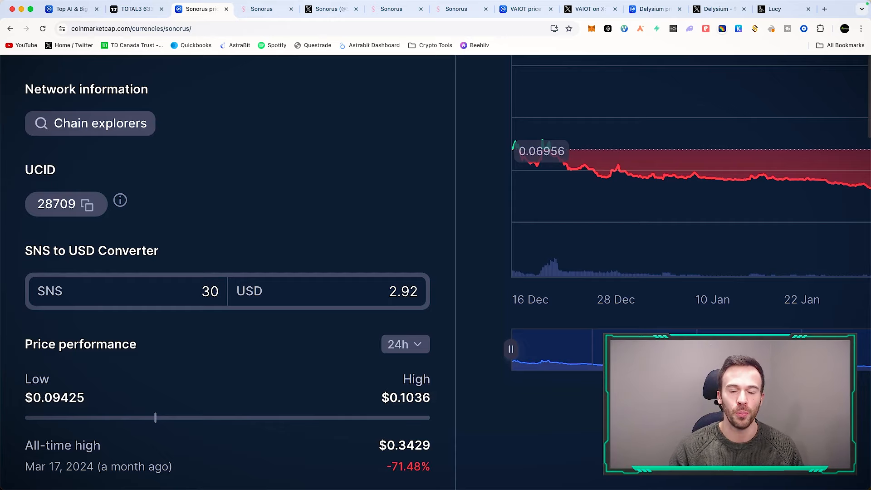
{"action": "mouse_move", "coordinate": [312, 188]}
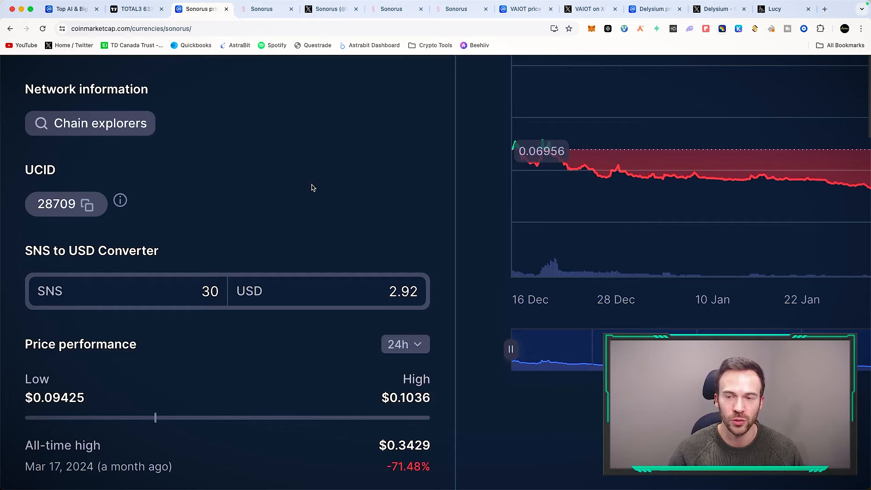
{"action": "left_click", "coordinate": [455, 9]}
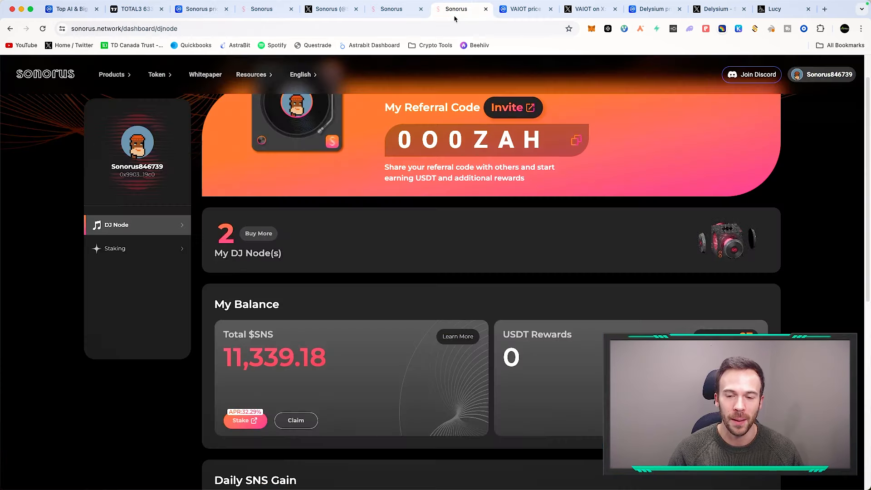
{"action": "mouse_move", "coordinate": [543, 249]}
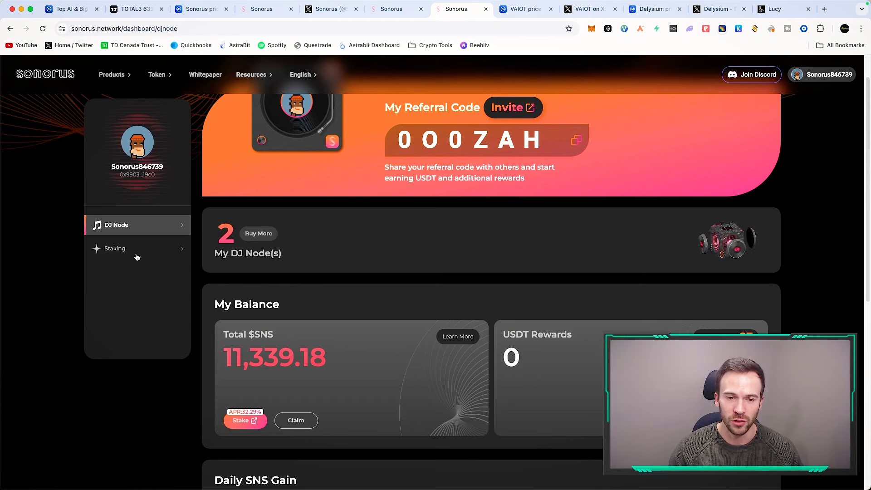
{"action": "left_click", "coordinate": [114, 248]}
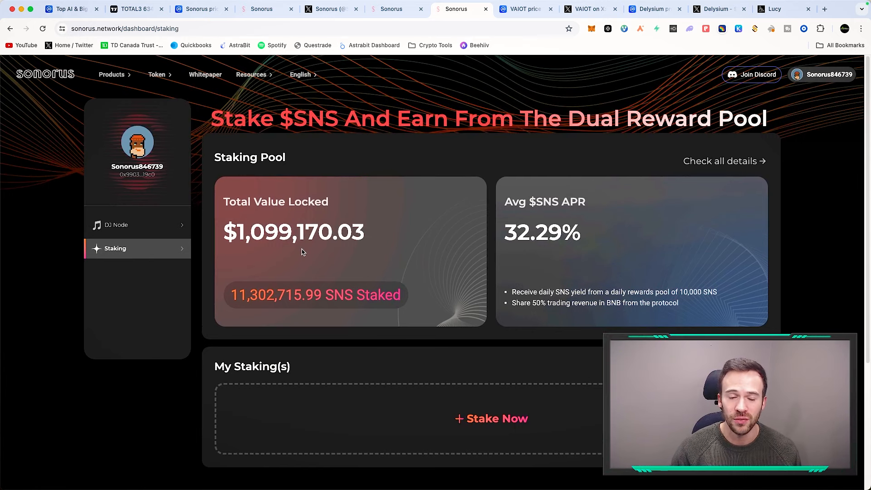
{"action": "left_click", "coordinate": [137, 224]}
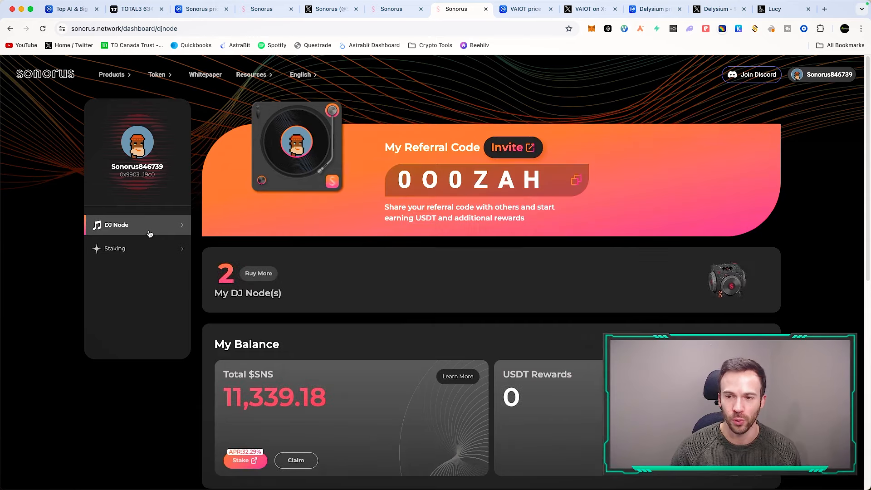
{"action": "mouse_move", "coordinate": [477, 228]}
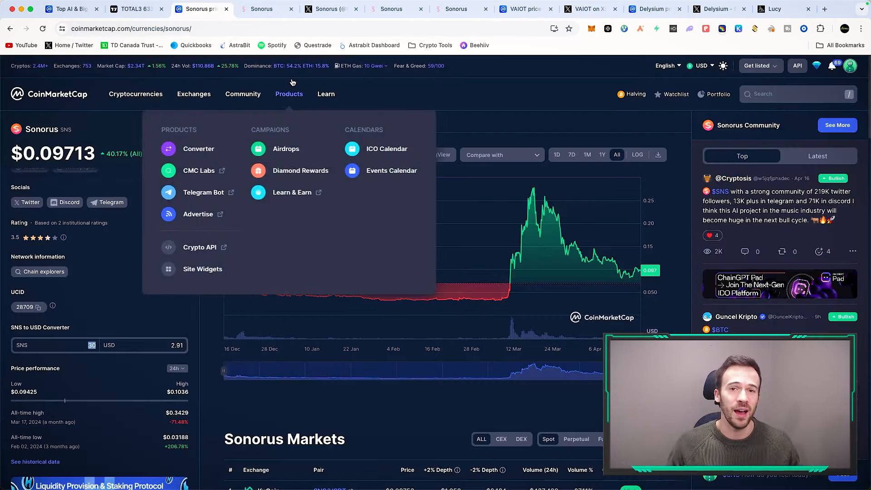
{"action": "mouse_move", "coordinate": [392, 91]}
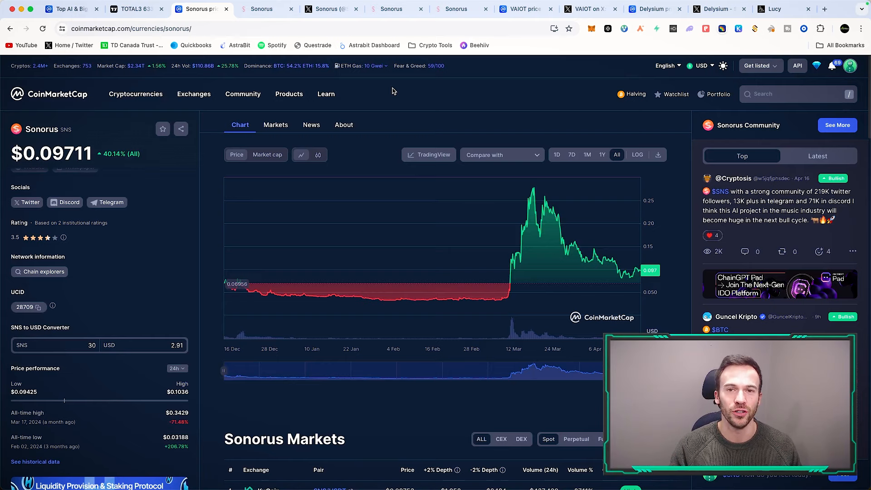
- Show VAIOT's CoinMarketCap price chart over one year (+125.70%)
{"action": "left_click", "coordinate": [522, 10]}
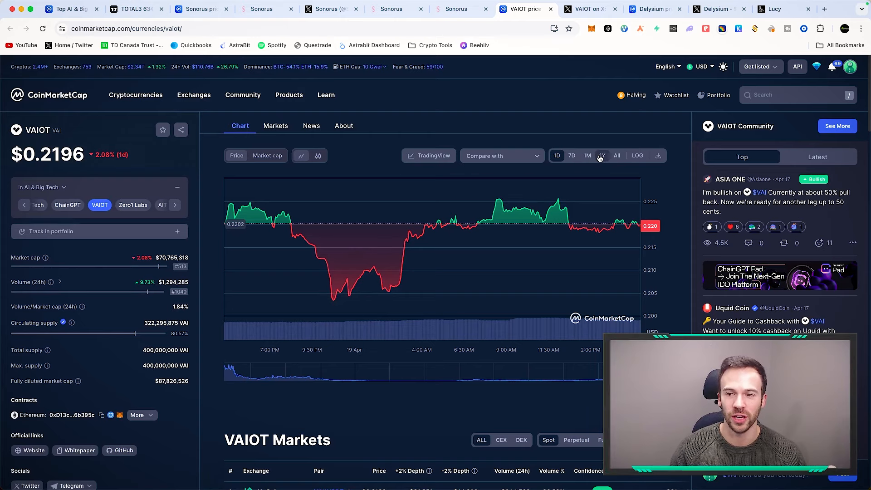
{"action": "left_click", "coordinate": [601, 156]}
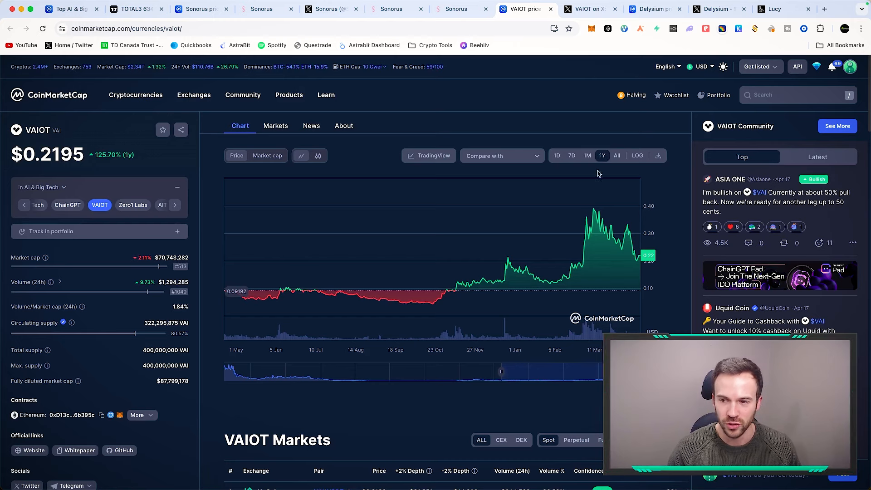
{"action": "mouse_move", "coordinate": [594, 211]}
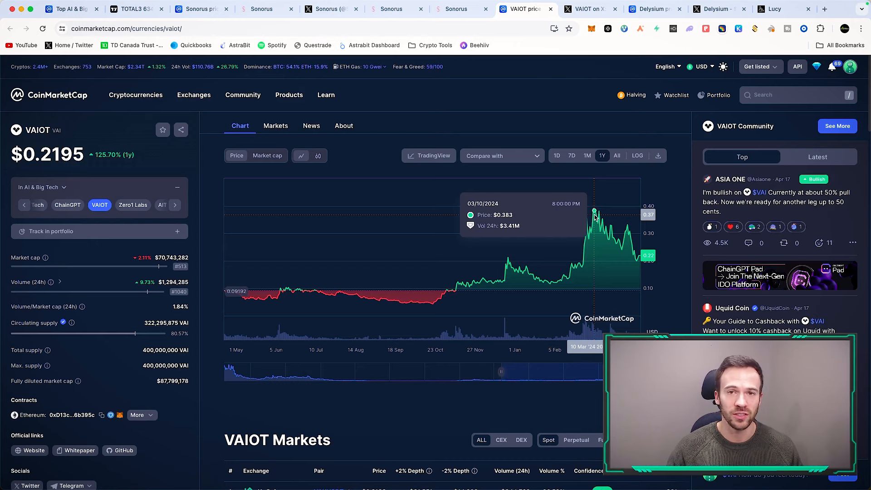
{"action": "scroll", "scroll_direction": "down", "scroll_amount": 3}
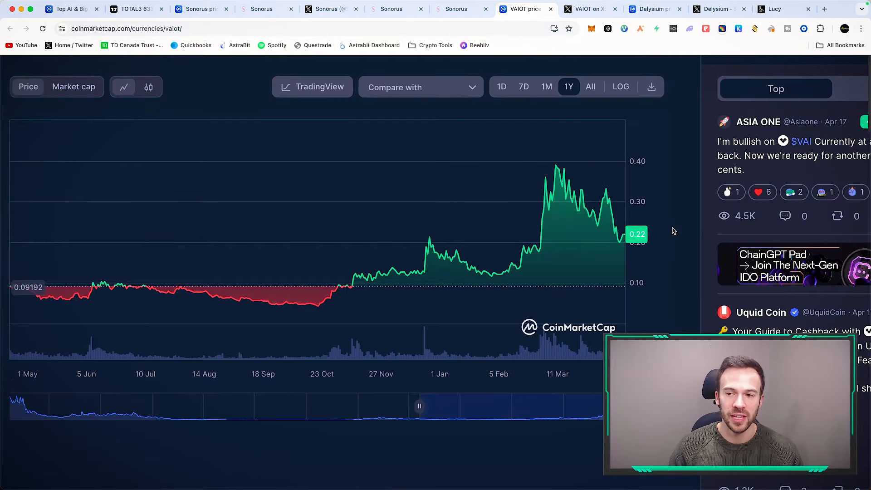
{"action": "mouse_move", "coordinate": [499, 274]}
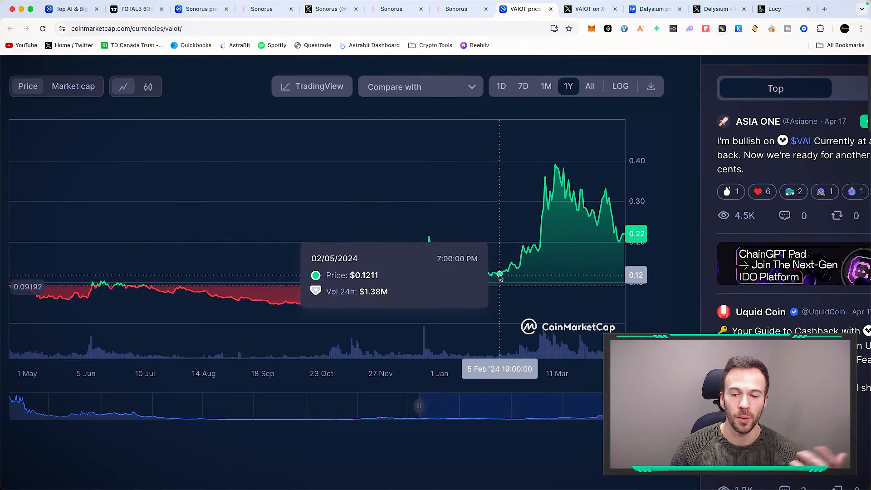
{"action": "mouse_move", "coordinate": [554, 166]}
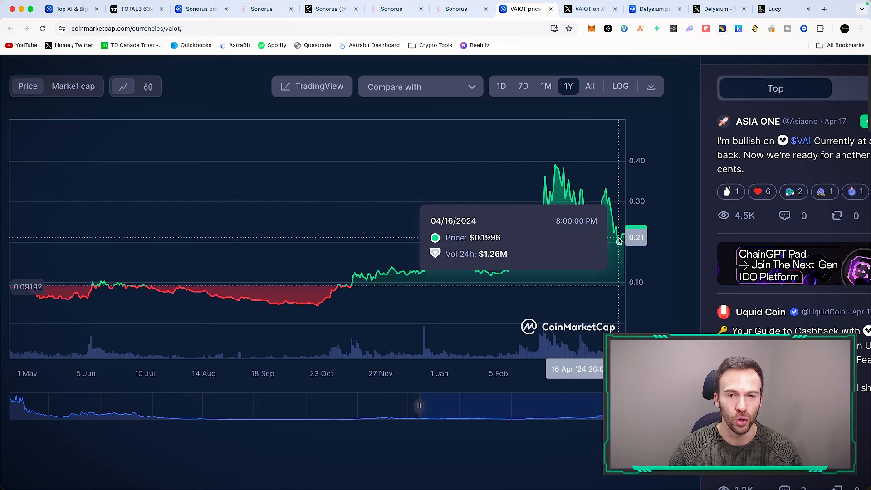
{"action": "mouse_move", "coordinate": [672, 238]}
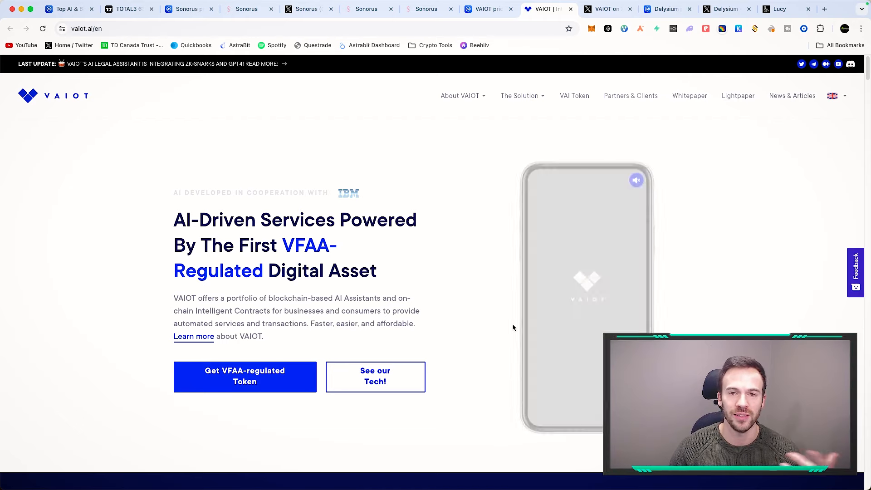
- Scroll vaiot.ai to the AI Legal Assistant, Crypto Protection Broker and Merchant use cases
{"action": "scroll", "scroll_direction": "down", "scroll_amount": 3}
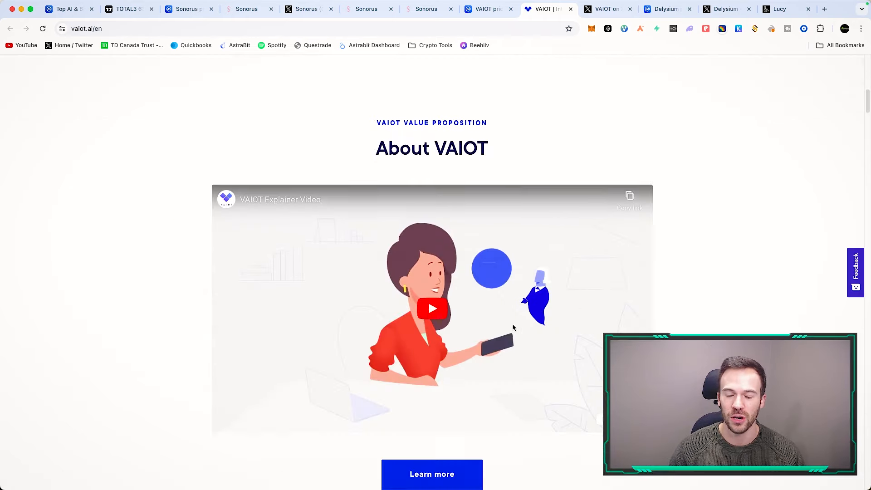
{"action": "scroll", "scroll_direction": "down", "scroll_amount": 3}
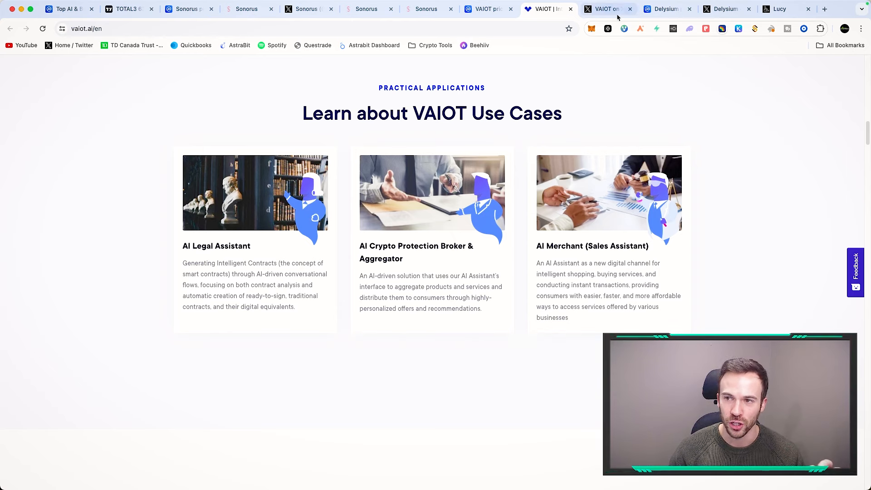
- View VAIOT's X post on the AI Legal Assistant V2 Beta Test
{"action": "left_click", "coordinate": [605, 9]}
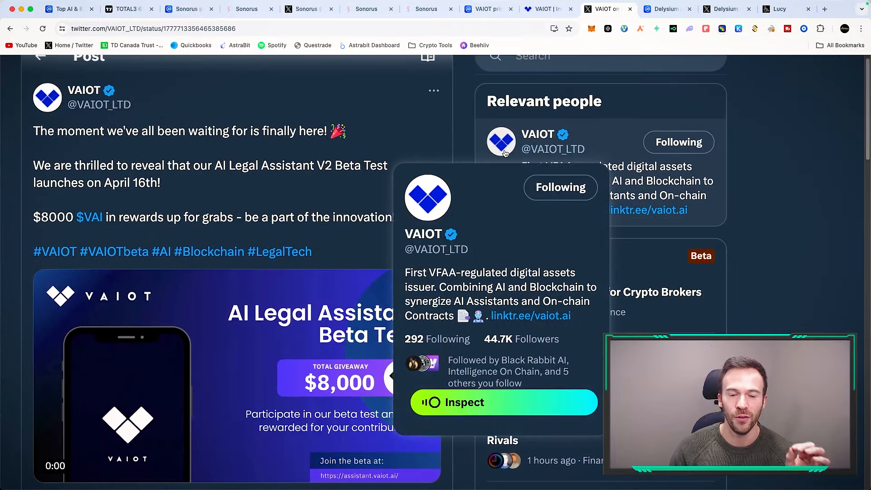
{"action": "mouse_move", "coordinate": [269, 194]}
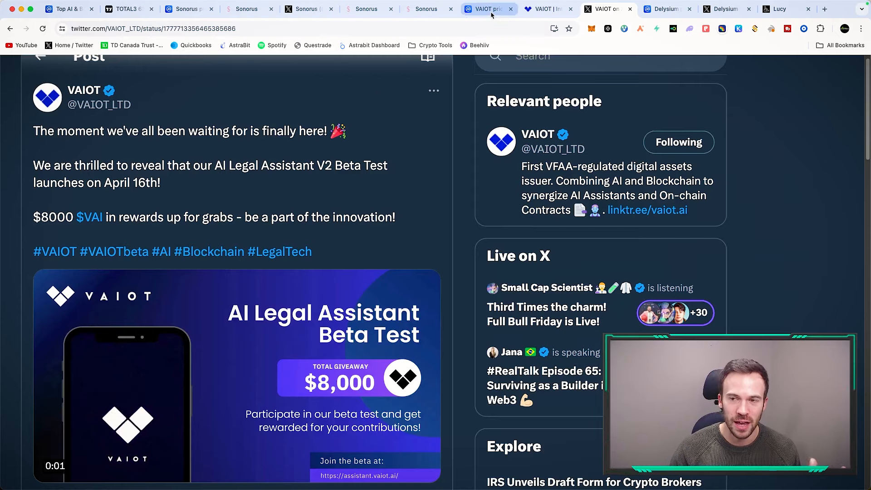
- Switch VAIOT's one-year CoinMarketCap chart from price to market cap
{"action": "left_click", "coordinate": [488, 9]}
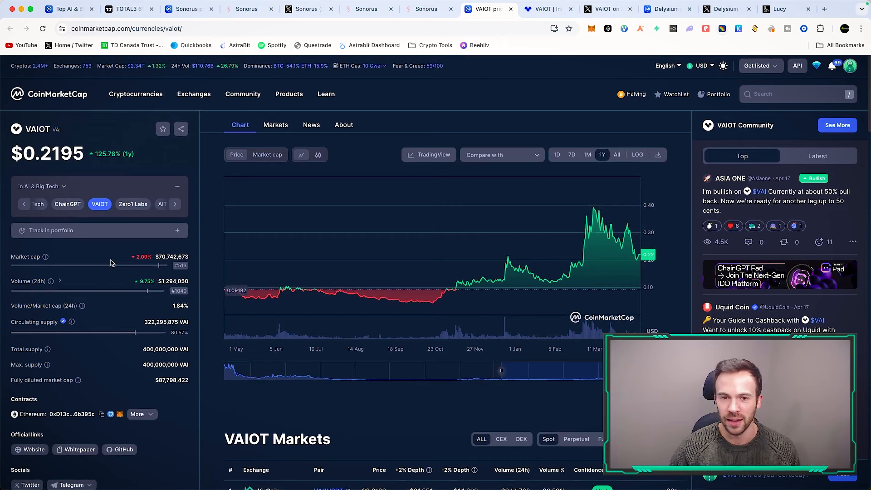
{"action": "left_click", "coordinate": [267, 155]}
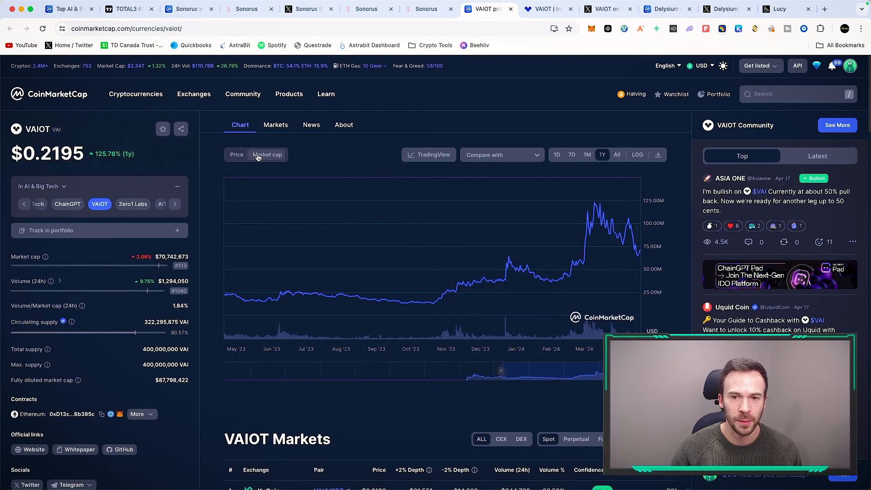
{"action": "mouse_move", "coordinate": [433, 289]}
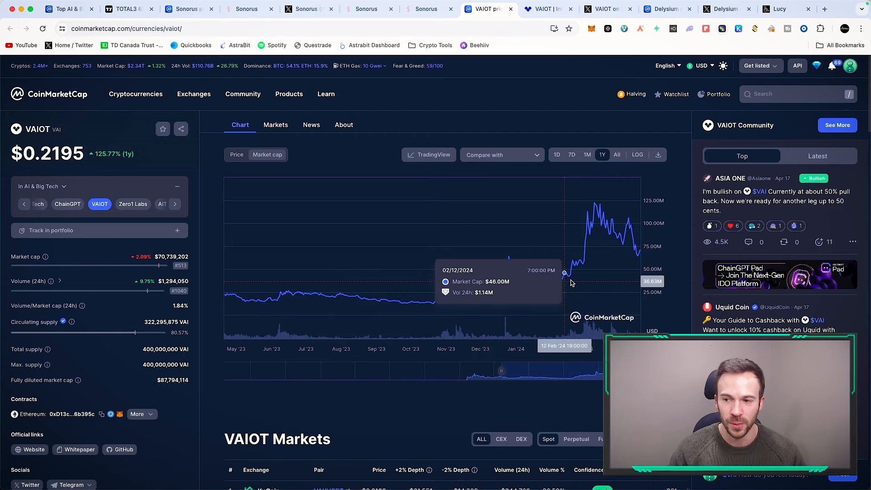
{"action": "mouse_move", "coordinate": [671, 275]}
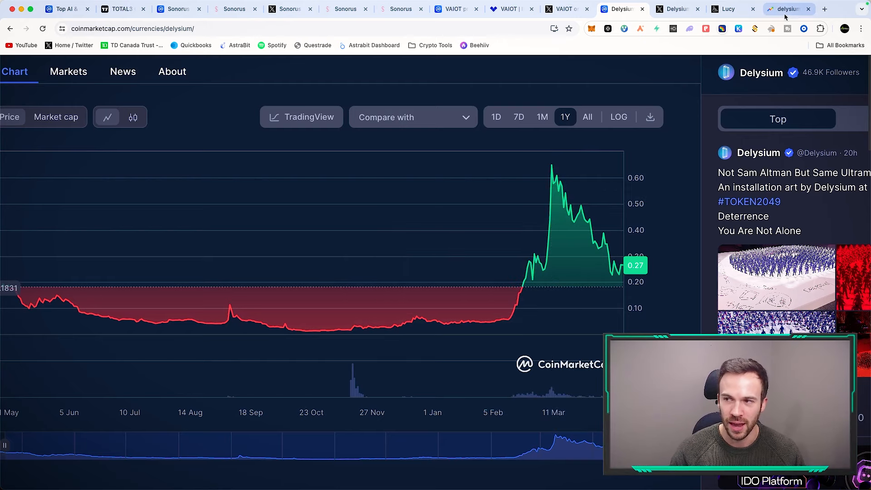
{"action": "left_click", "coordinate": [787, 9]}
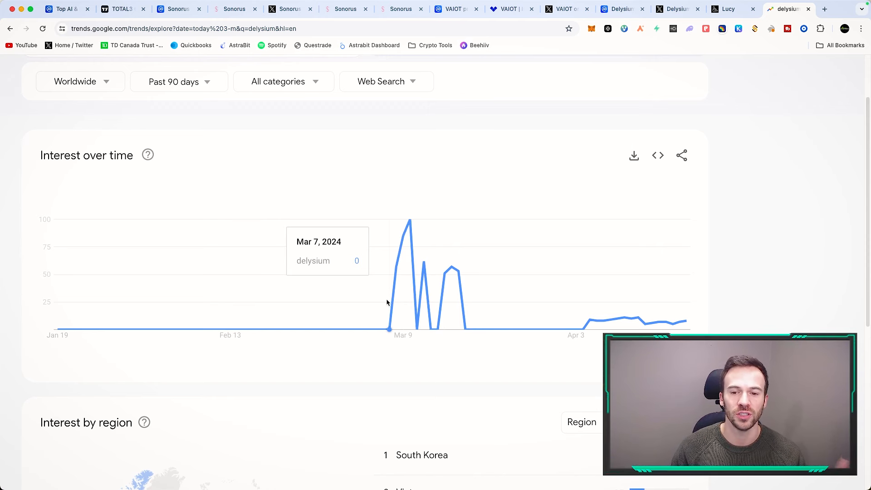
{"action": "mouse_move", "coordinate": [404, 266]}
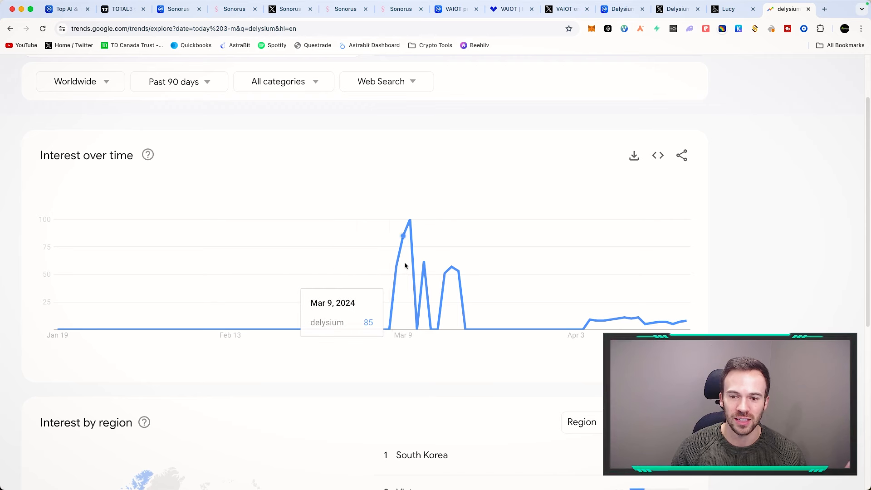
{"action": "mouse_move", "coordinate": [410, 264]}
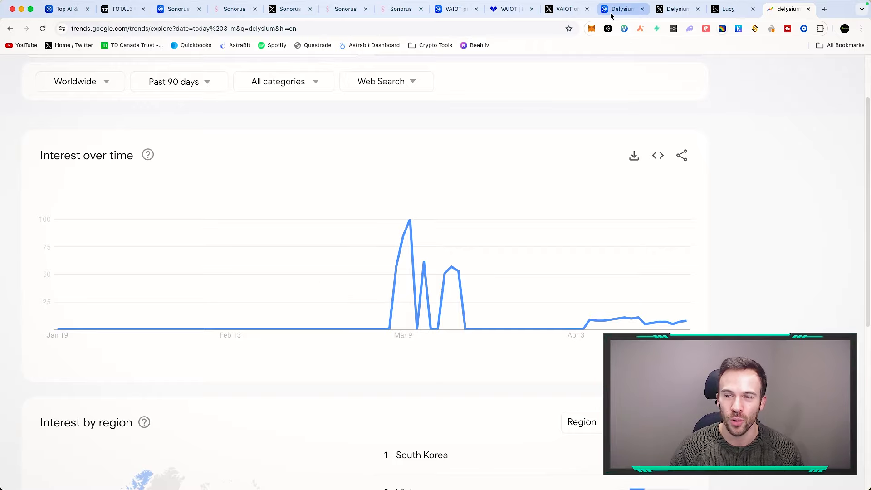
{"action": "left_click", "coordinate": [622, 9]}
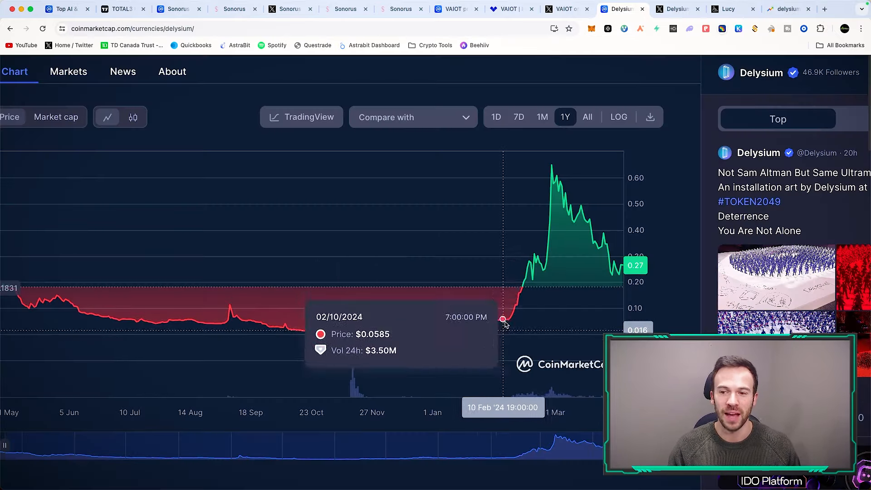
{"action": "mouse_move", "coordinate": [550, 247]}
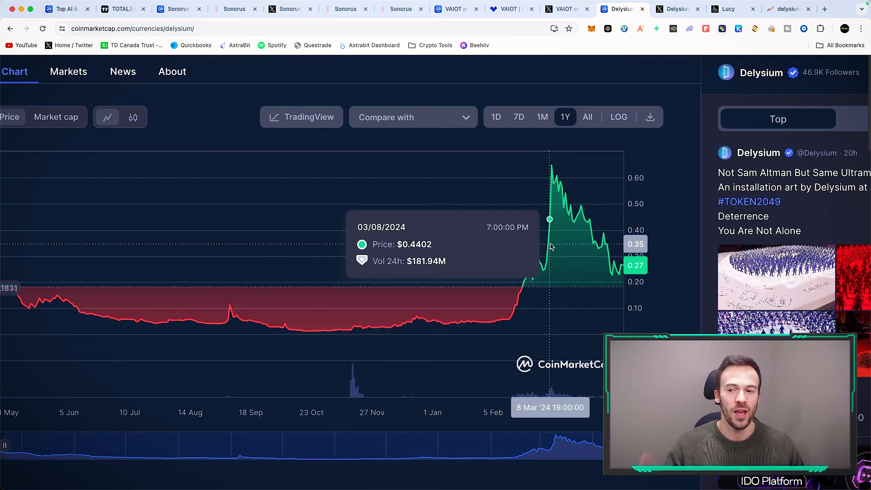
{"action": "mouse_move", "coordinate": [554, 219]}
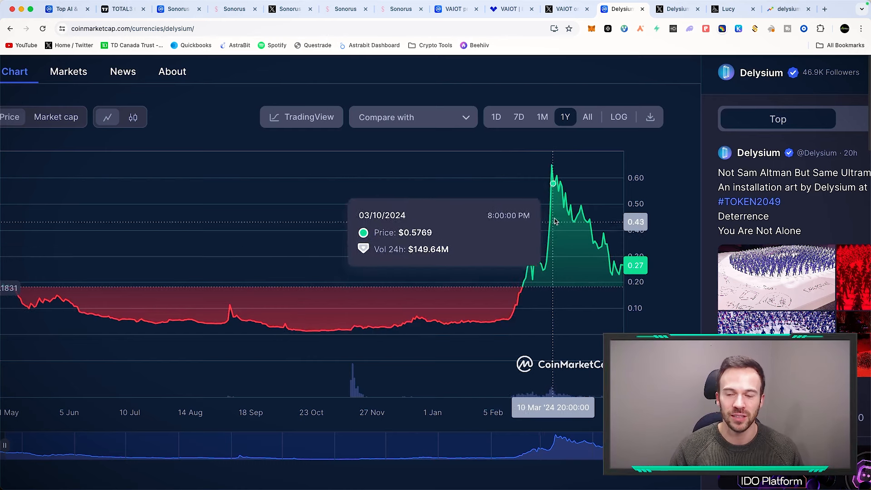
{"action": "mouse_move", "coordinate": [604, 254]}
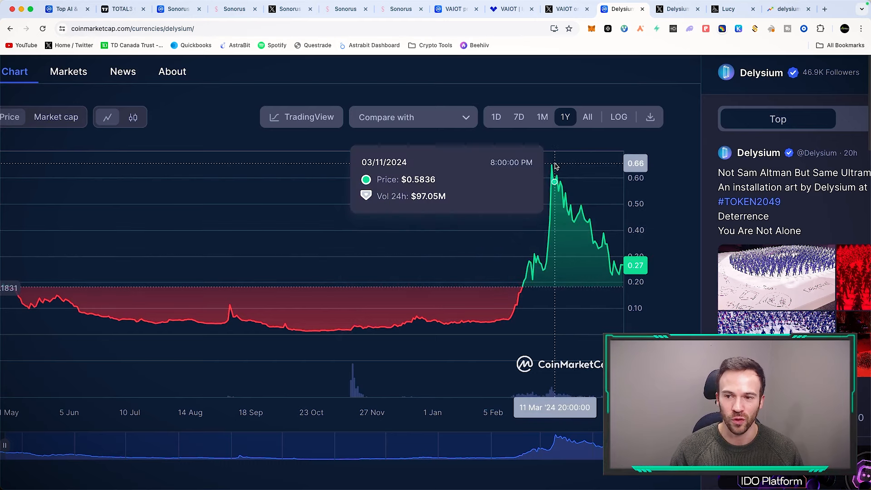
{"action": "left_click", "coordinate": [541, 117]}
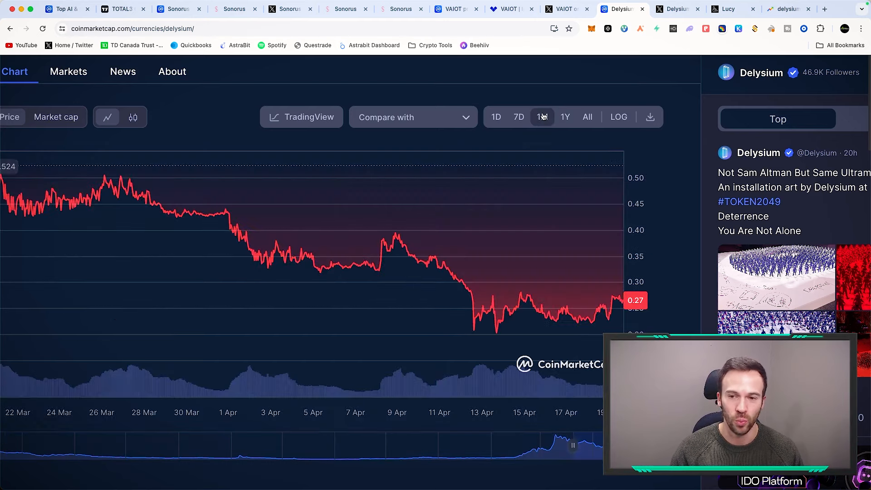
{"action": "left_click", "coordinate": [787, 9]}
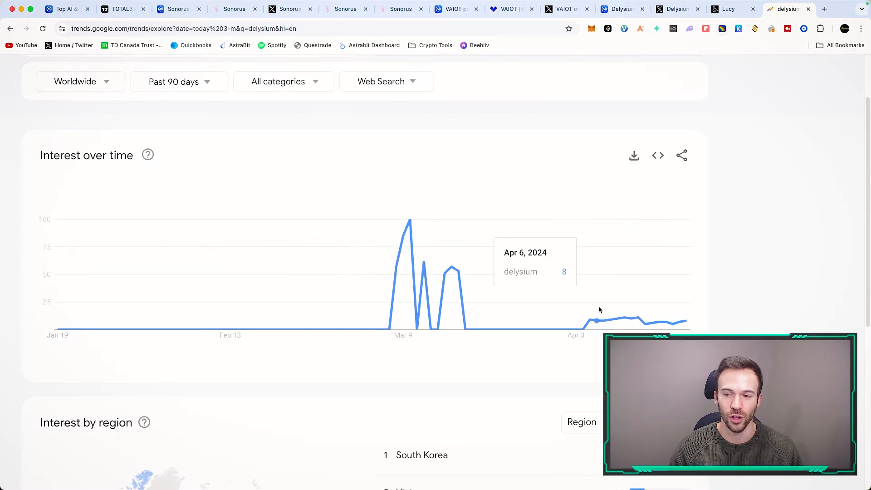
{"action": "mouse_move", "coordinate": [526, 334]}
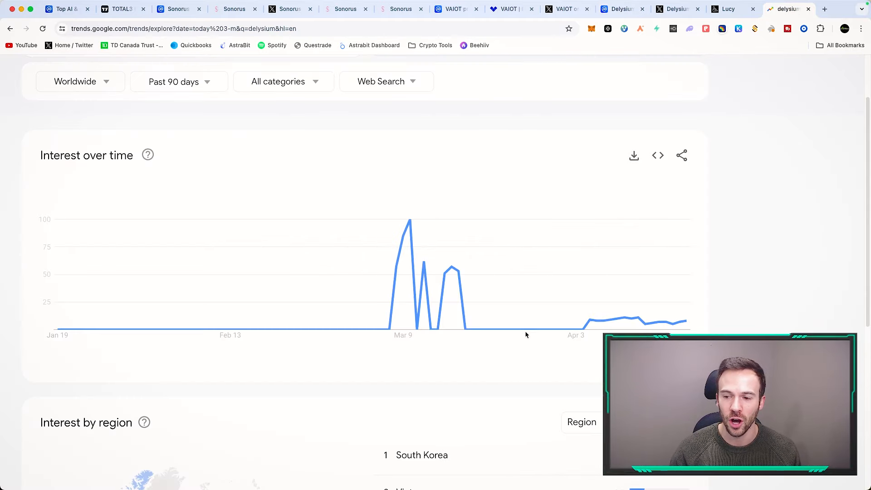
{"action": "mouse_move", "coordinate": [549, 328]}
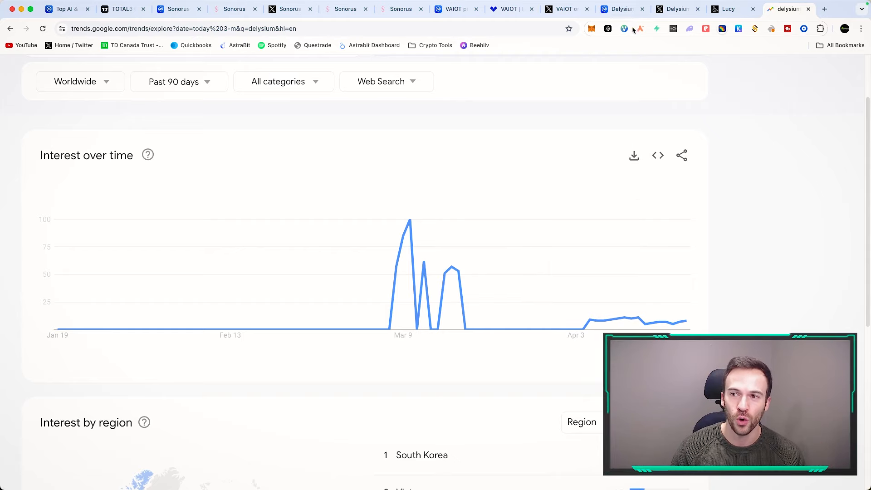
- Chart Delysium's all-time market cap, then switch to the Lucy landing page
{"action": "left_click", "coordinate": [618, 9]}
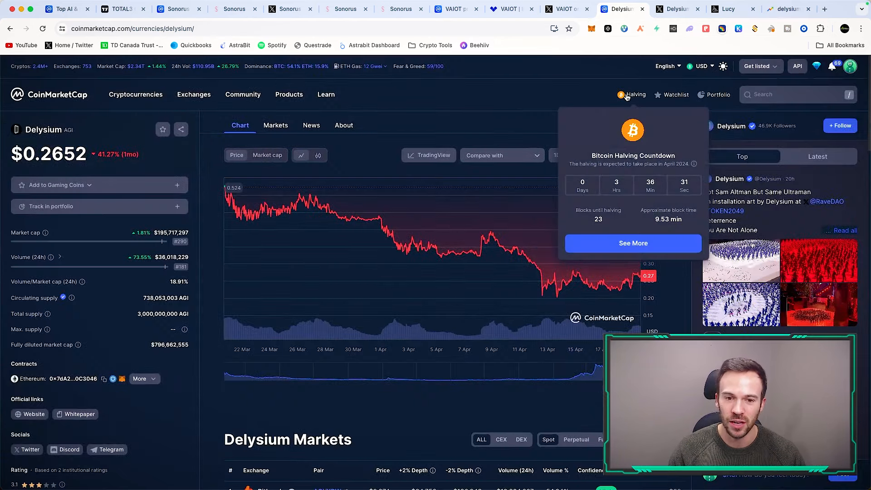
{"action": "mouse_move", "coordinate": [618, 160]}
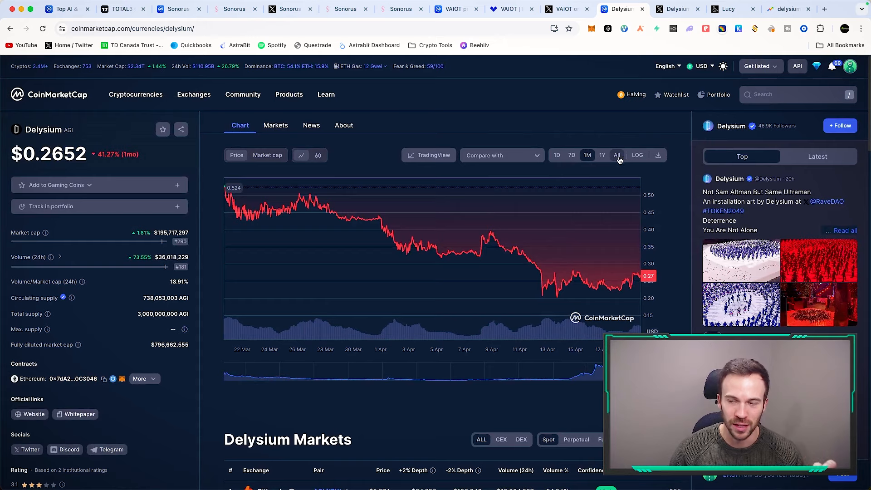
{"action": "left_click", "coordinate": [617, 155]}
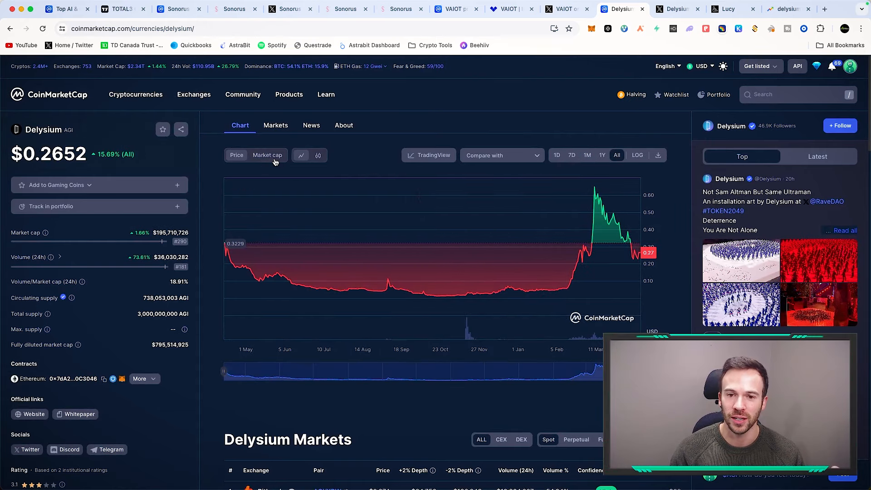
{"action": "left_click", "coordinate": [268, 155]}
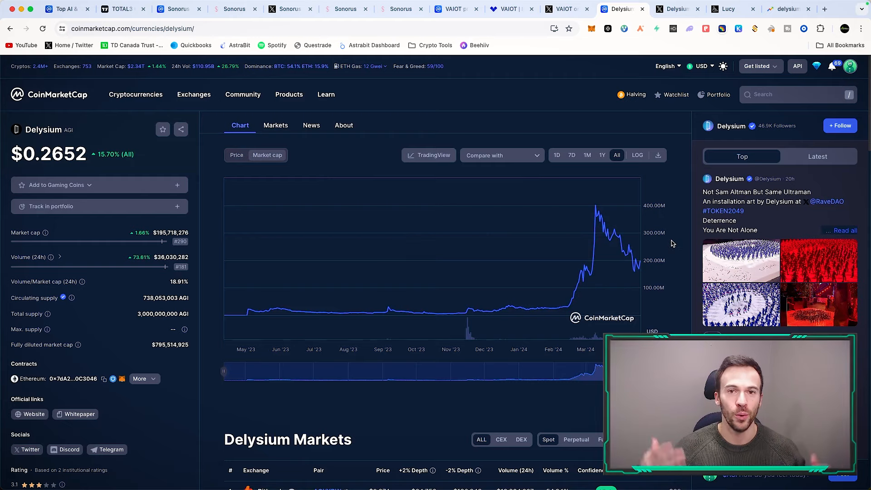
{"action": "mouse_move", "coordinate": [602, 217]}
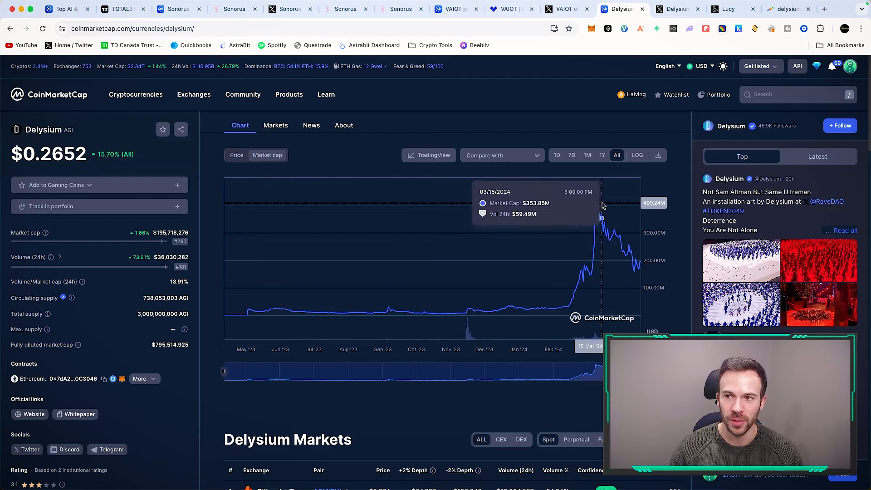
{"action": "left_click", "coordinate": [728, 9]}
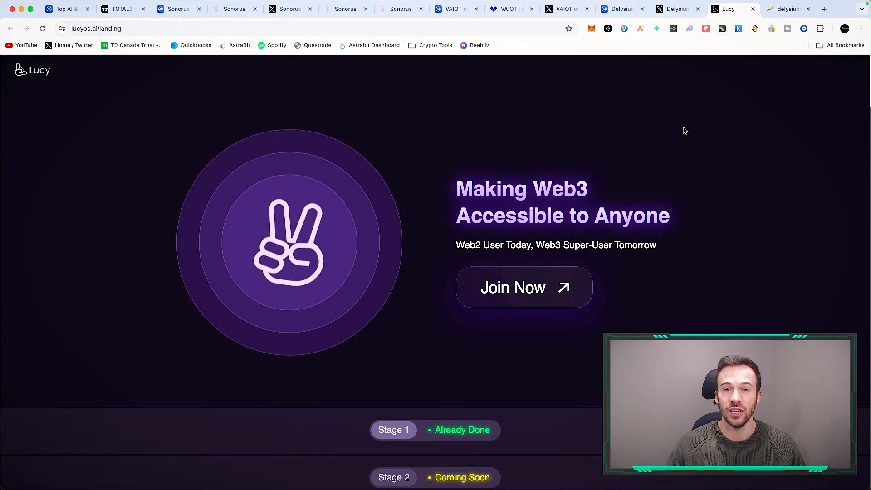
- Scroll down the lucyos.ai landing page past Stage 1 to Stage 2's on-chain Agent ID transactions
{"action": "scroll", "scroll_direction": "down", "scroll_amount": 3}
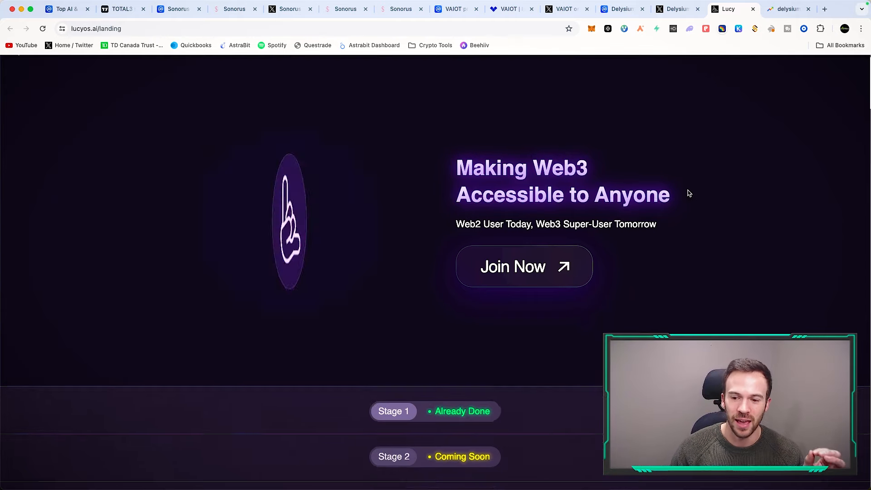
{"action": "scroll", "scroll_direction": "down", "scroll_amount": 3}
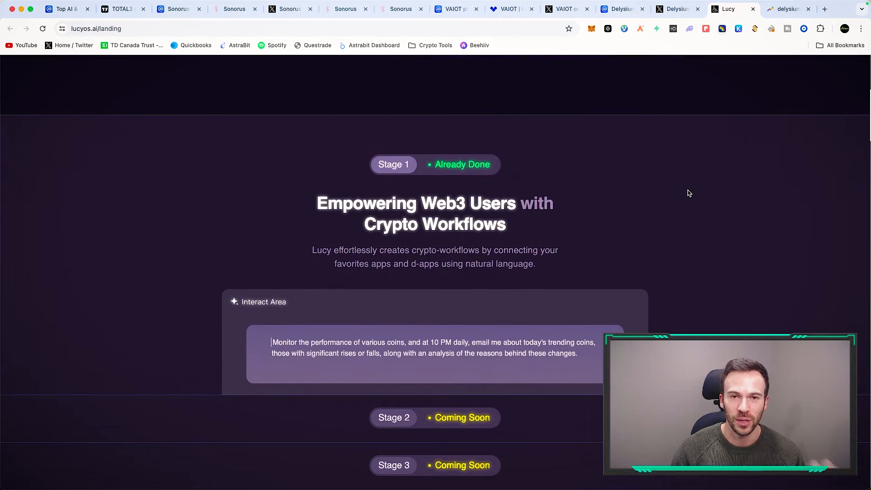
{"action": "scroll", "scroll_direction": "down", "scroll_amount": 3}
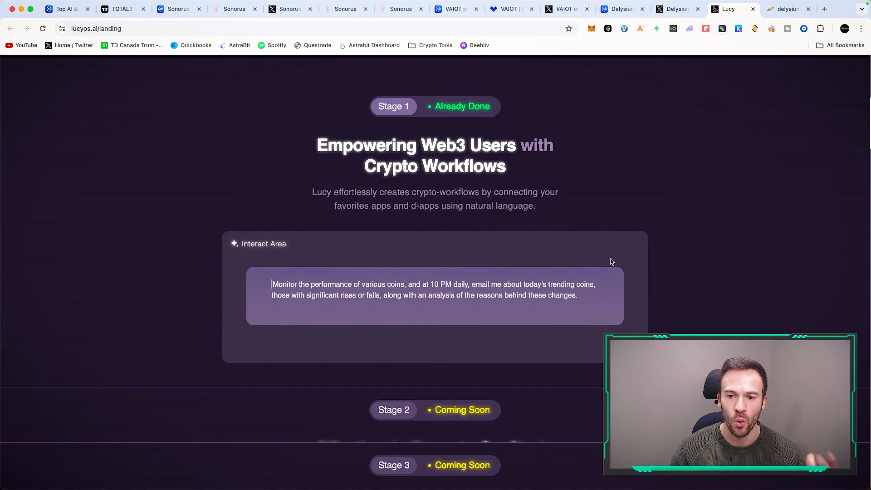
{"action": "scroll", "scroll_direction": "down", "scroll_amount": 3}
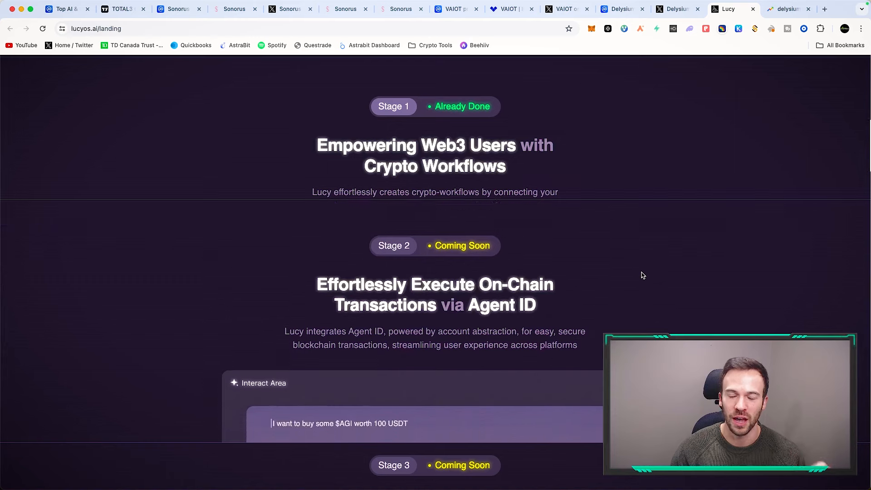
{"action": "scroll", "scroll_direction": "down", "scroll_amount": 3}
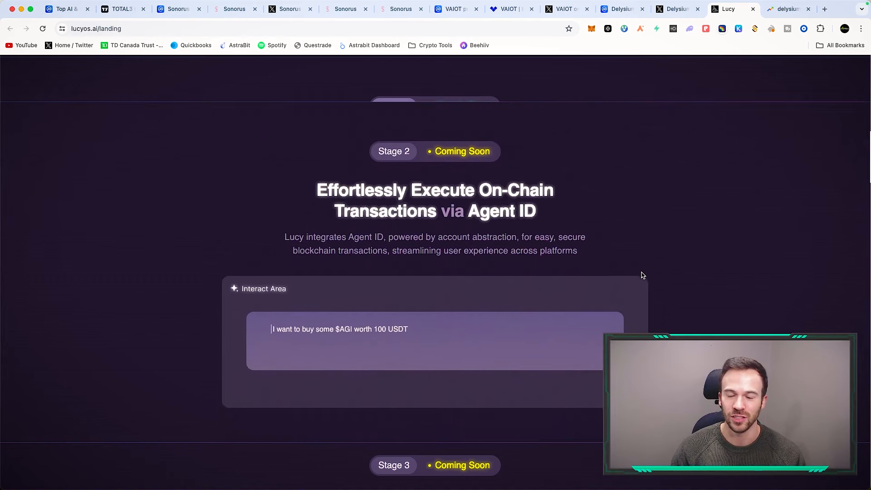
{"action": "scroll", "scroll_direction": "down", "scroll_amount": 3}
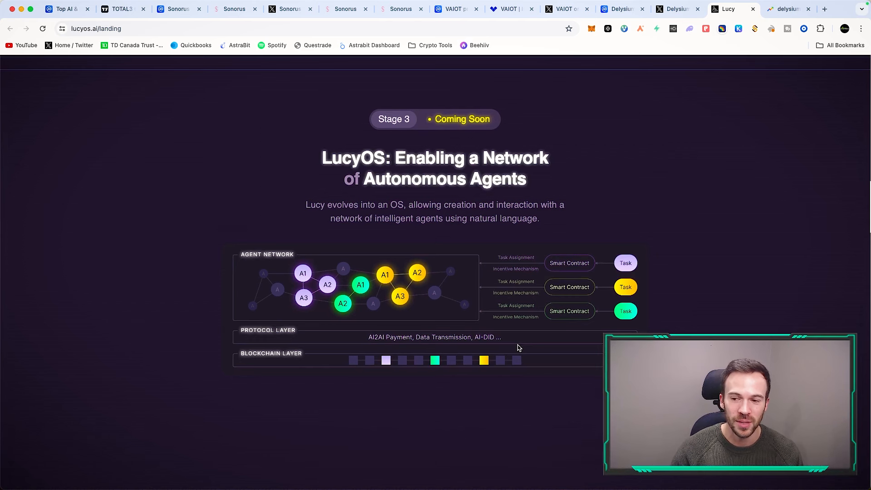
{"action": "mouse_move", "coordinate": [427, 313]}
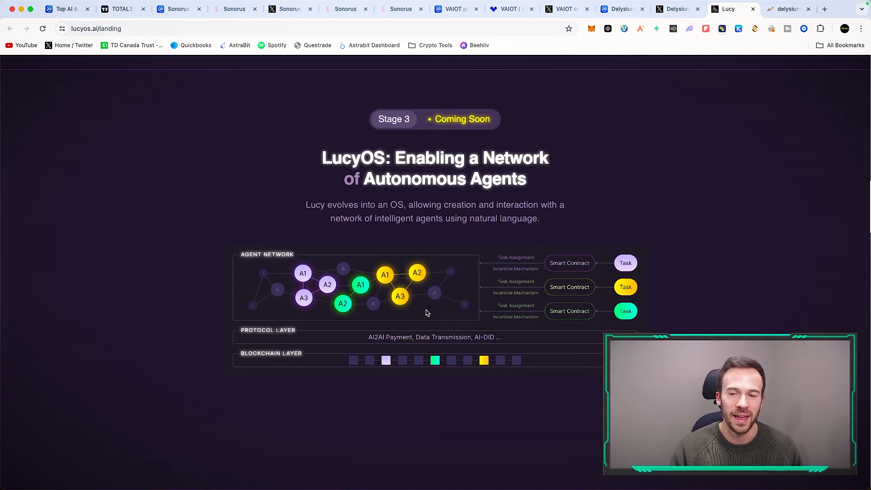
- Return to the Delysium (AGI) CoinMarketCap tab
{"action": "left_click", "coordinate": [620, 10]}
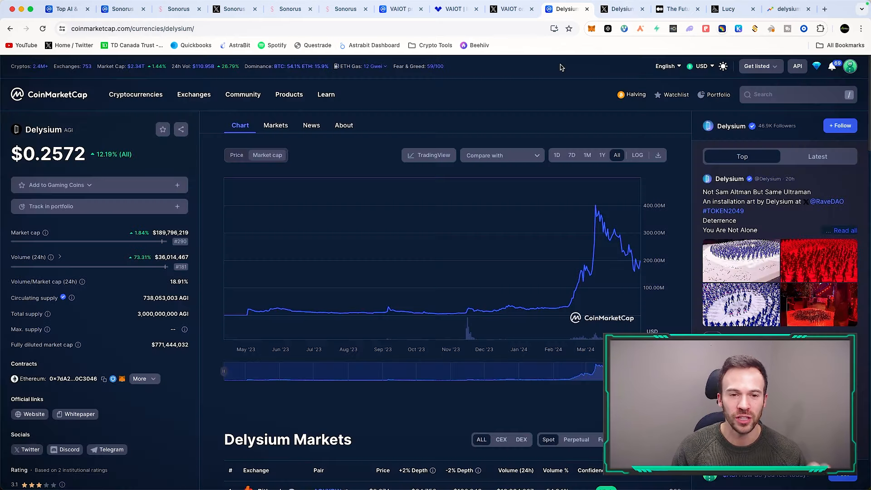
{"action": "mouse_move", "coordinate": [562, 109]}
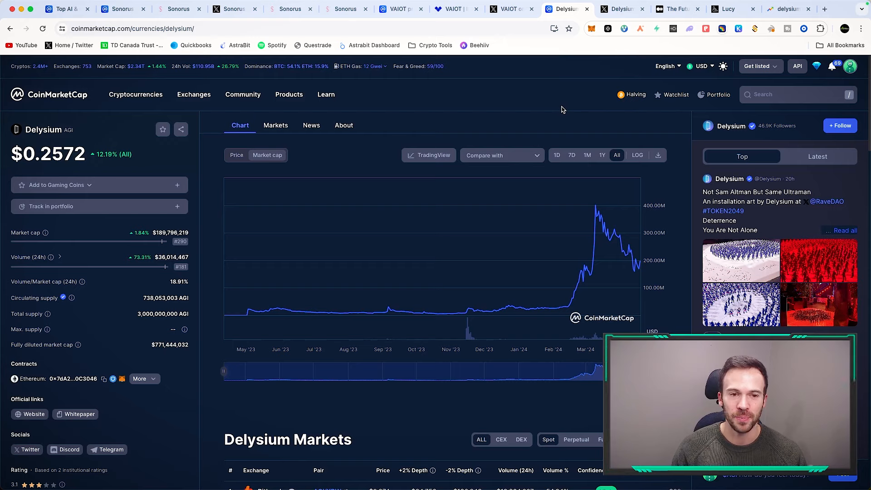
{"action": "mouse_move", "coordinate": [443, 169]}
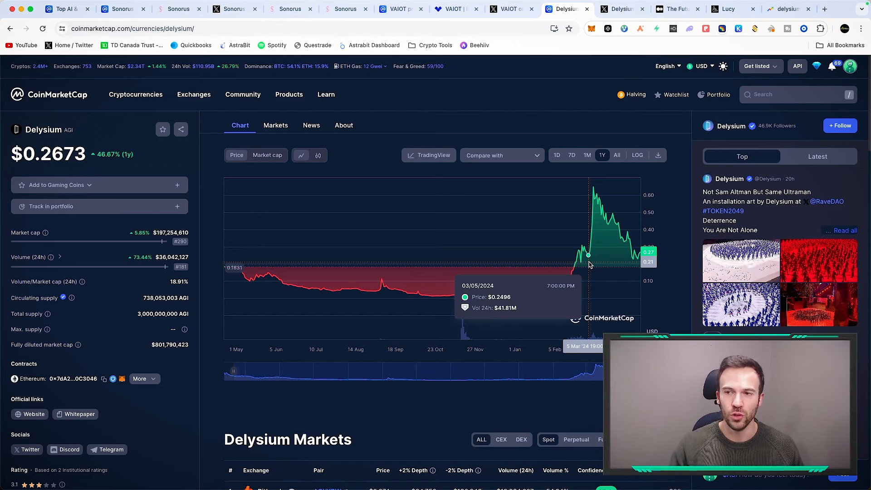
- Switch Delysium's CoinMarketCap chart to the one-year price range
{"action": "left_click", "coordinate": [658, 155]}
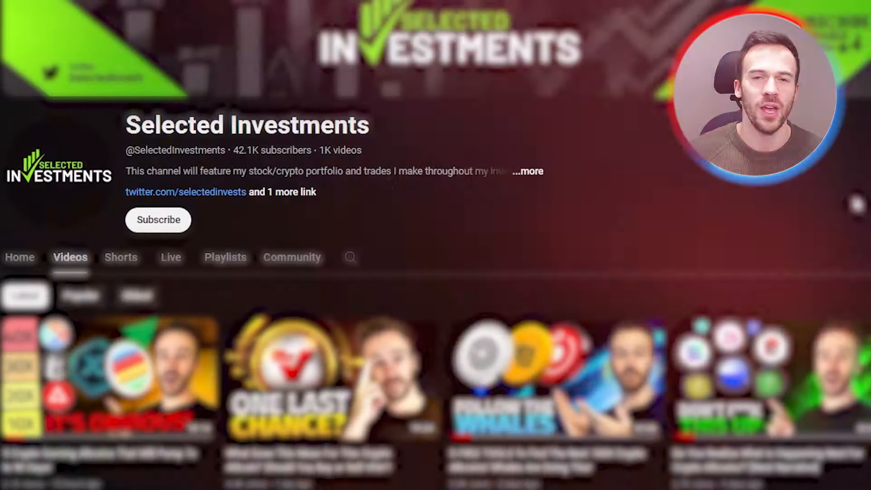
- Subscribe to Selected Investments and show its notification bell options
{"action": "left_click", "coordinate": [158, 220]}
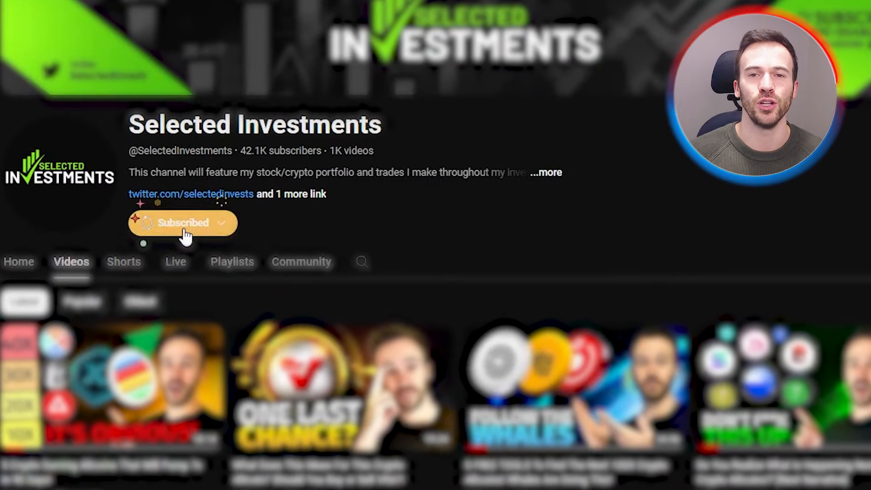
{"action": "left_click", "coordinate": [183, 223]}
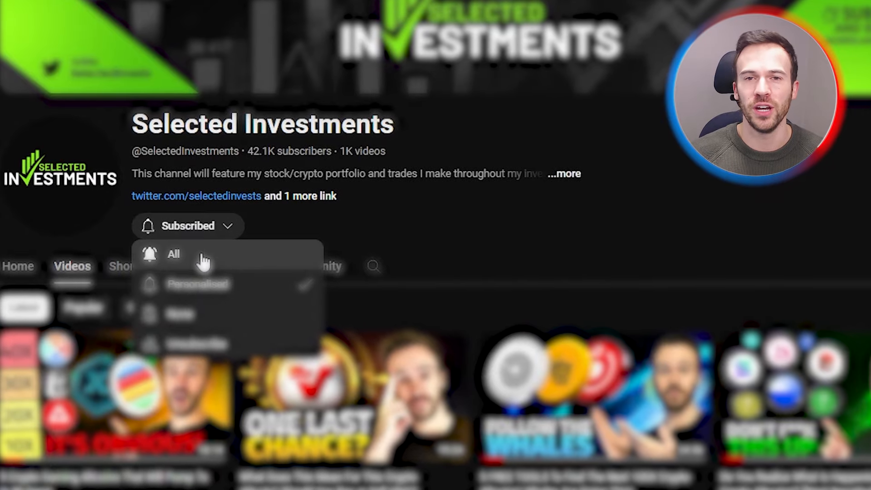